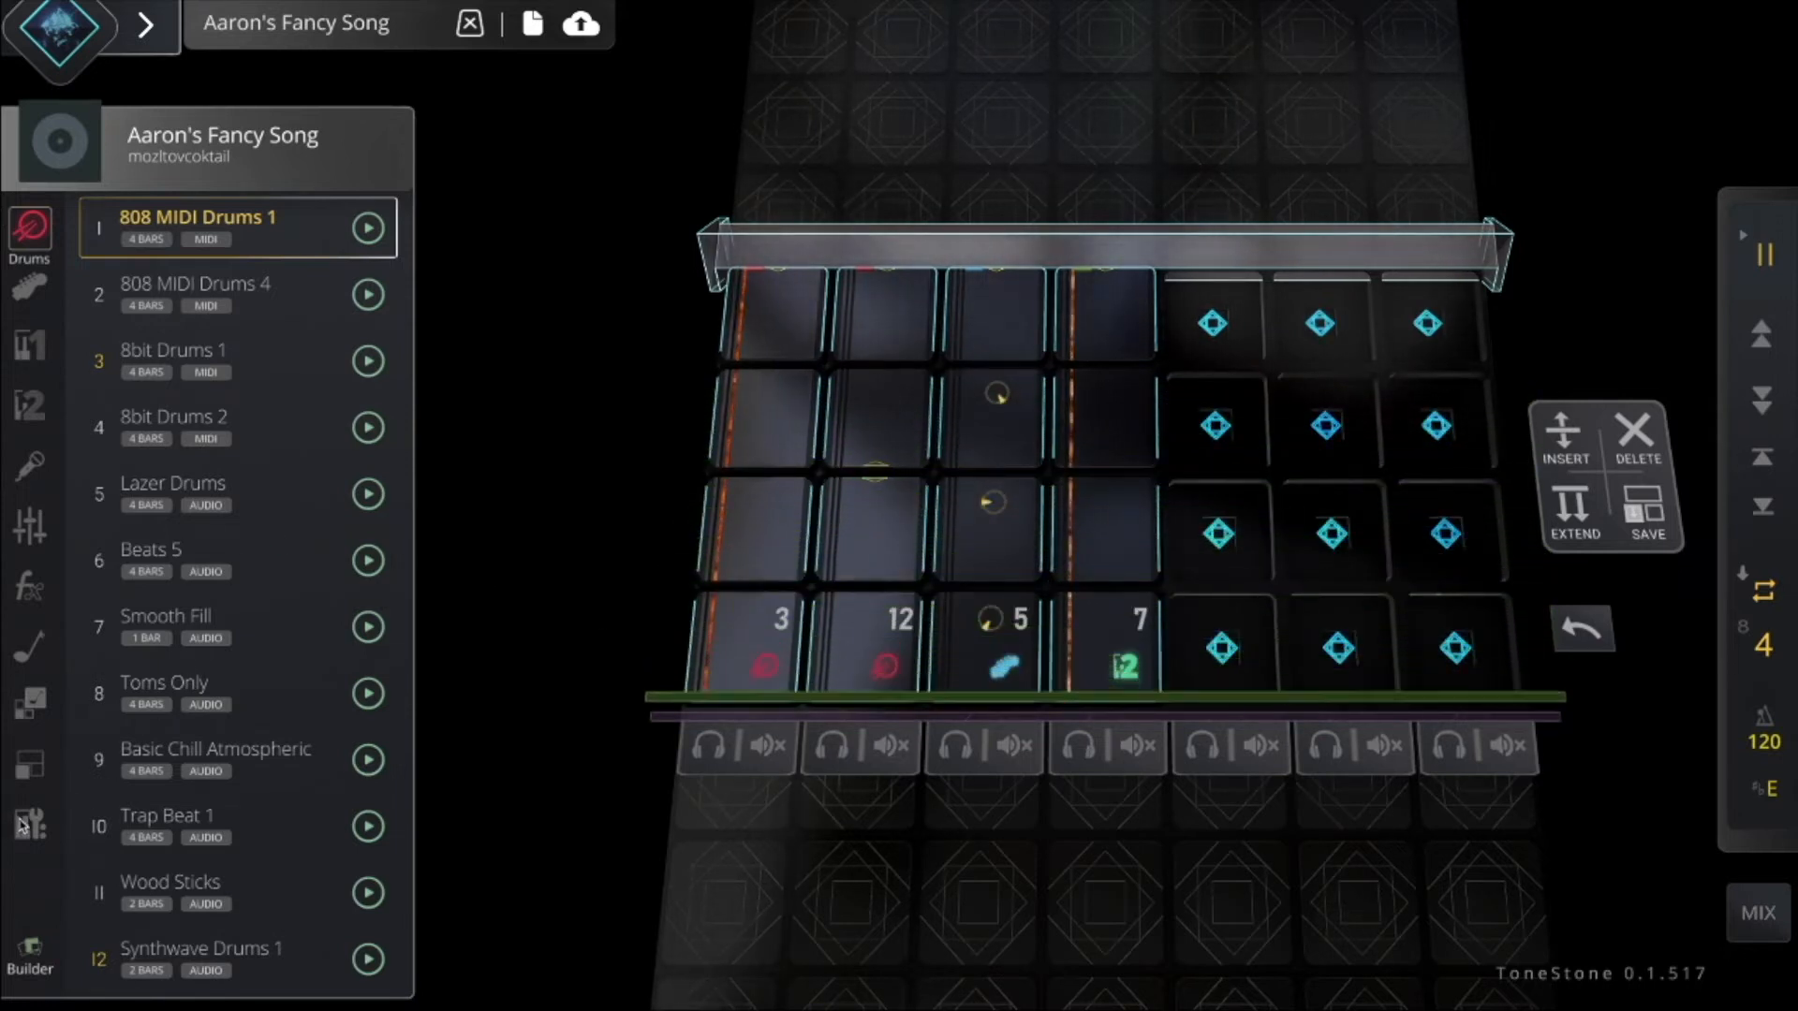
Step: Open the Audio Recorder from the Tools category
click(30, 832)
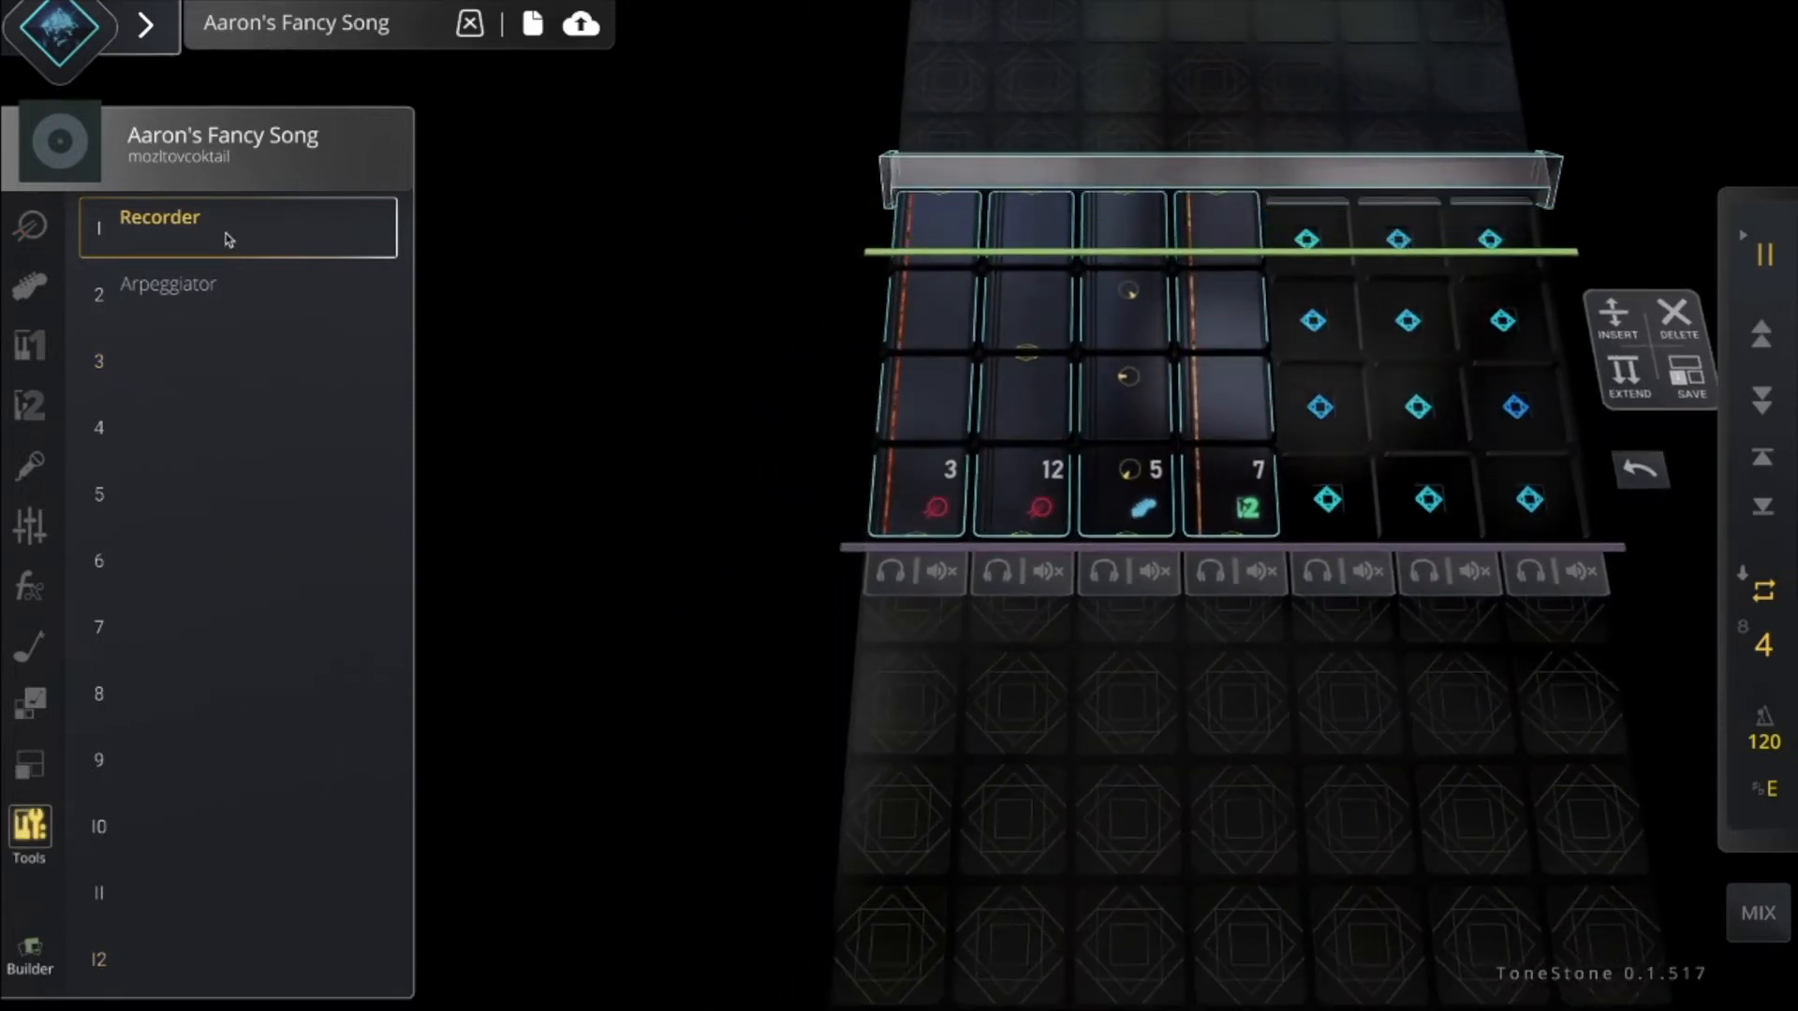
click(160, 216)
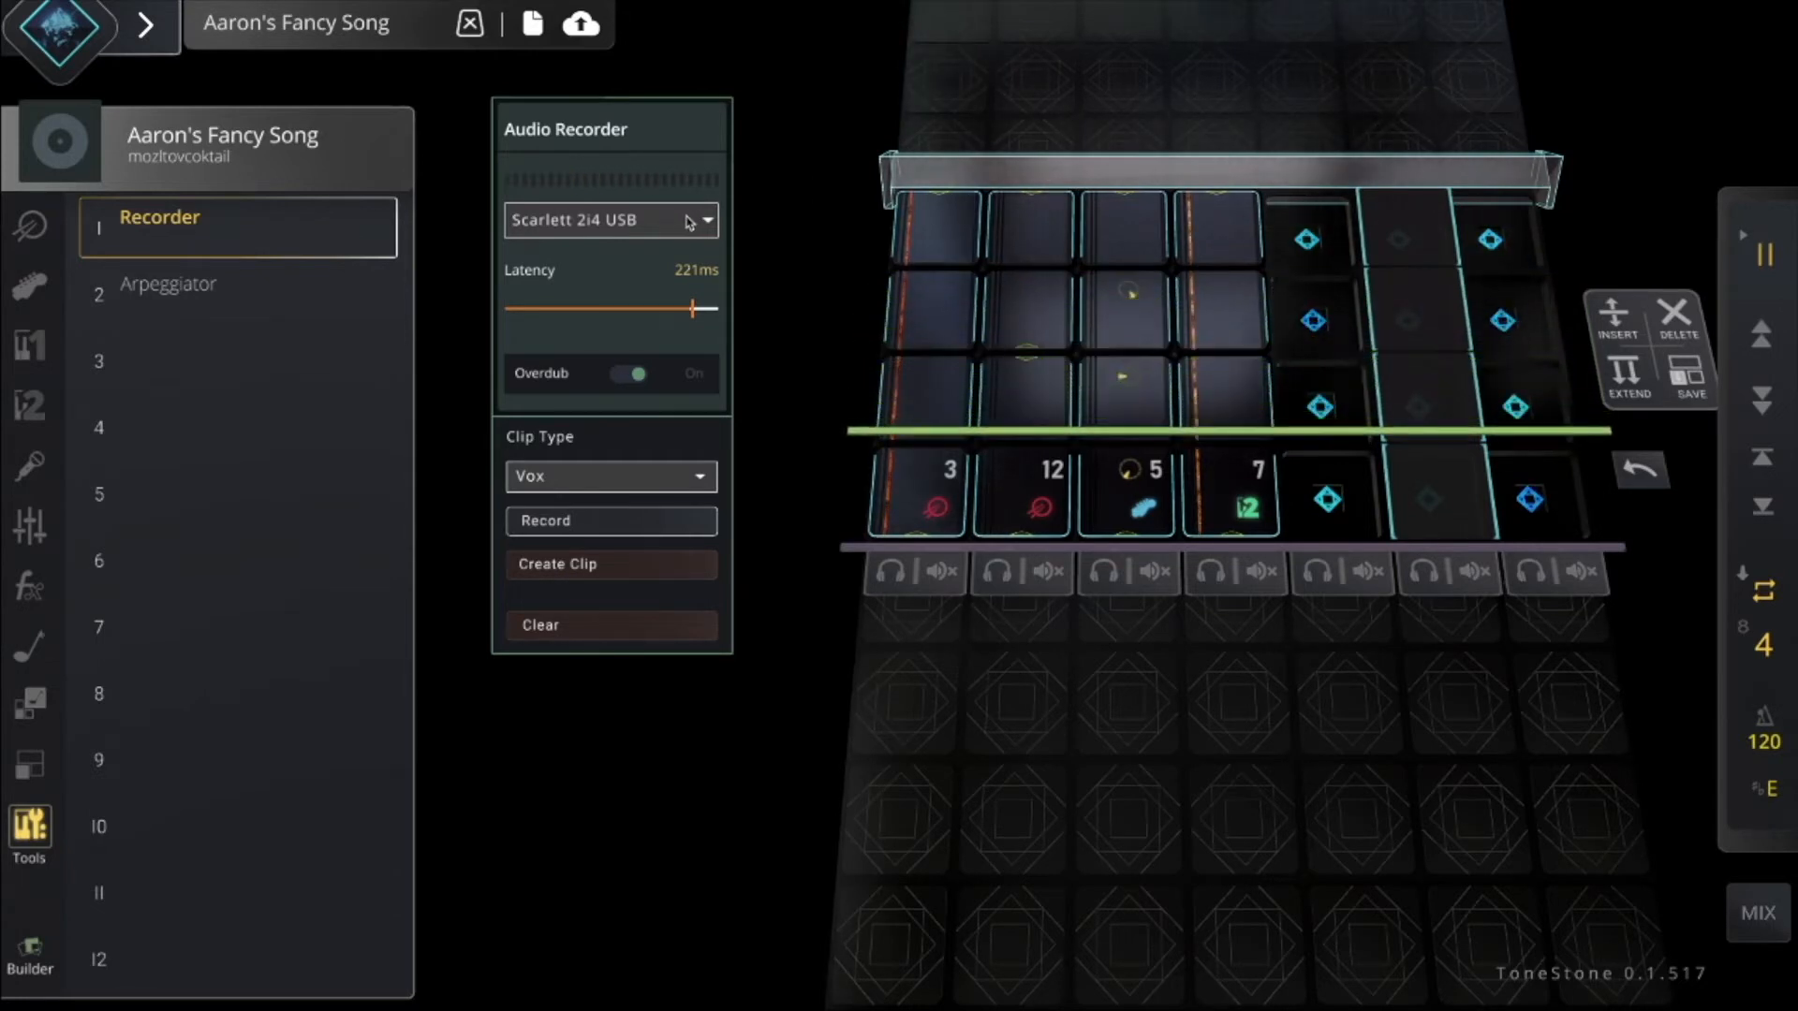
Step: Keep Scarlett 2i4 USB as the input device and arm recording
click(611, 219)
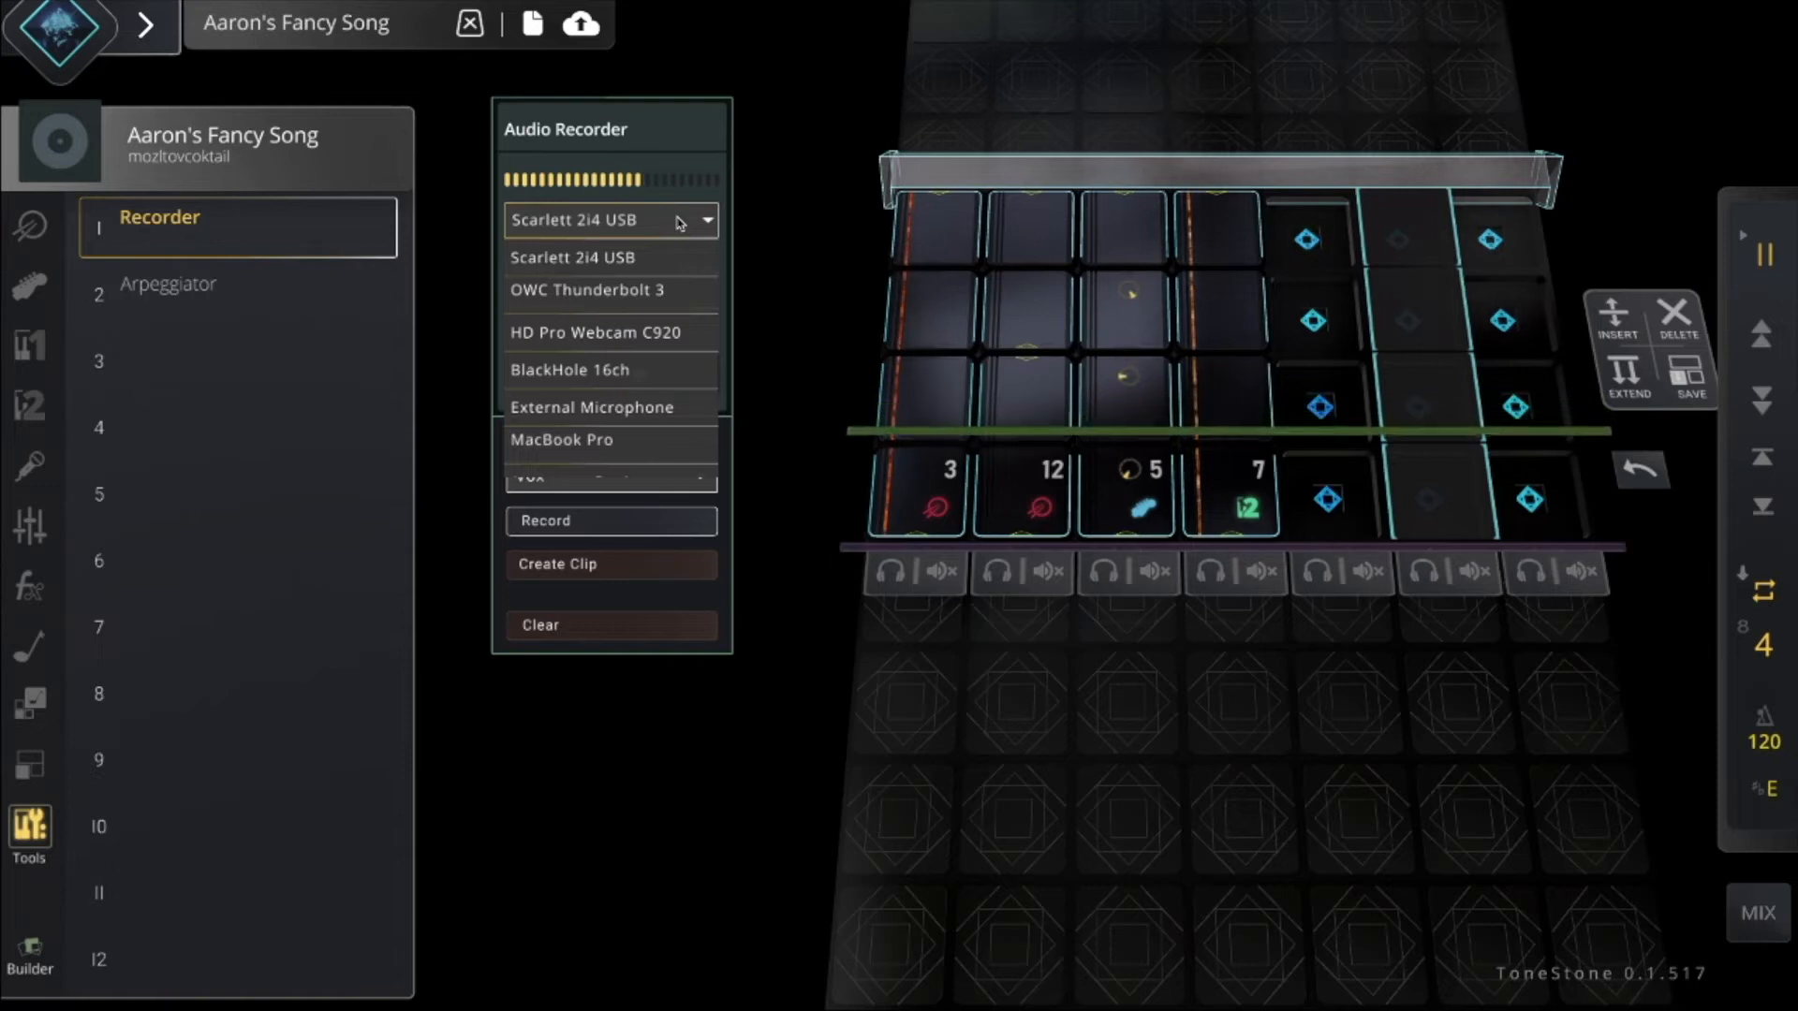
click(607, 220)
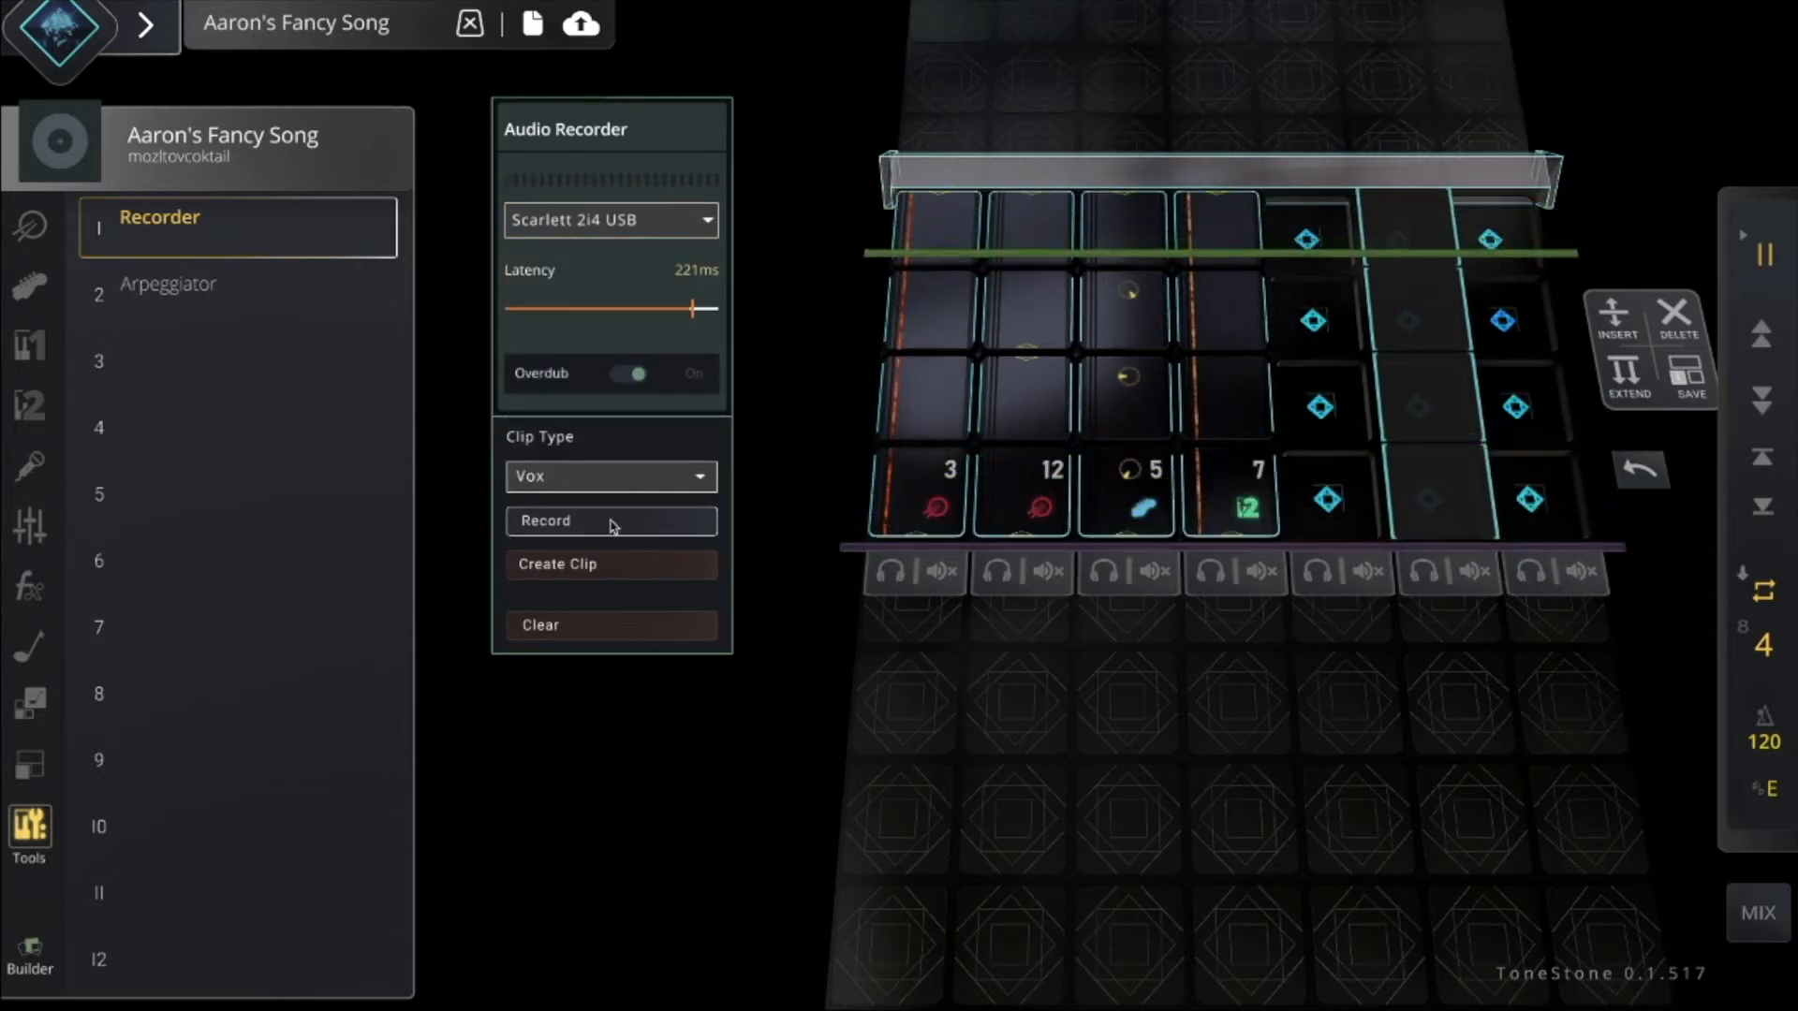
click(612, 520)
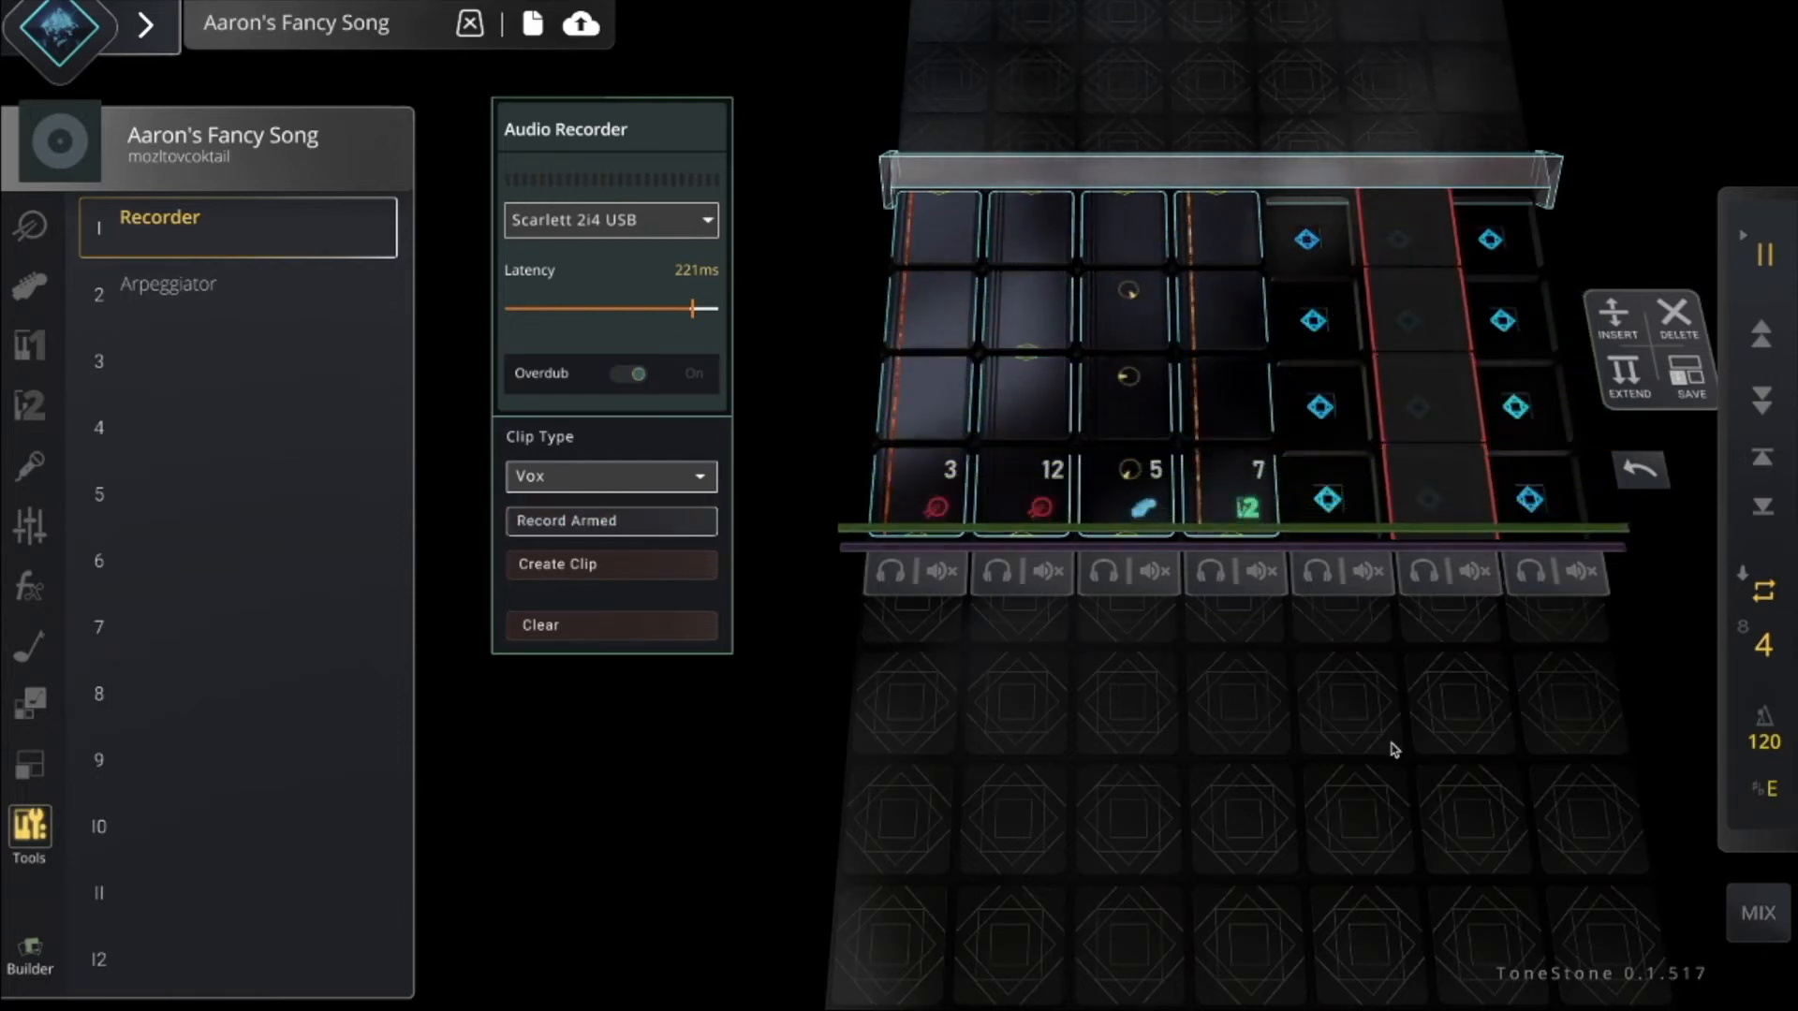
Step: Capture a vocal take for the sixth grid column, then stop recording
click(610, 520)
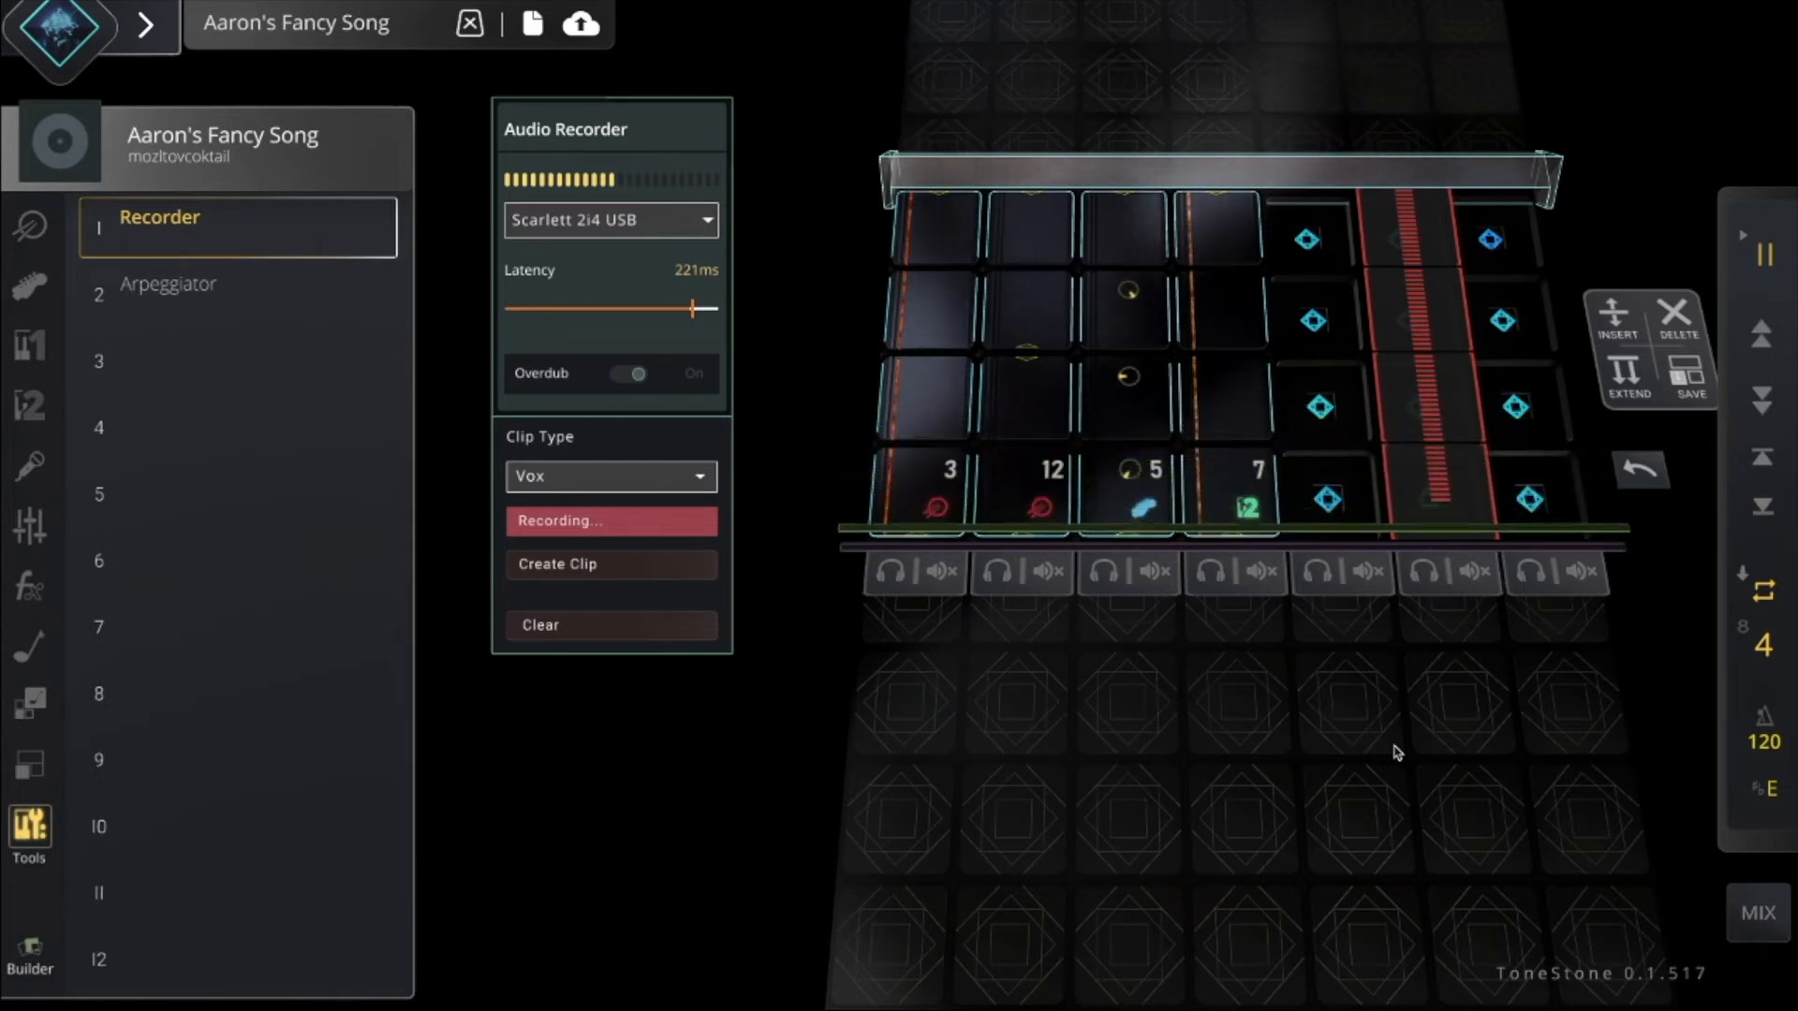
click(609, 521)
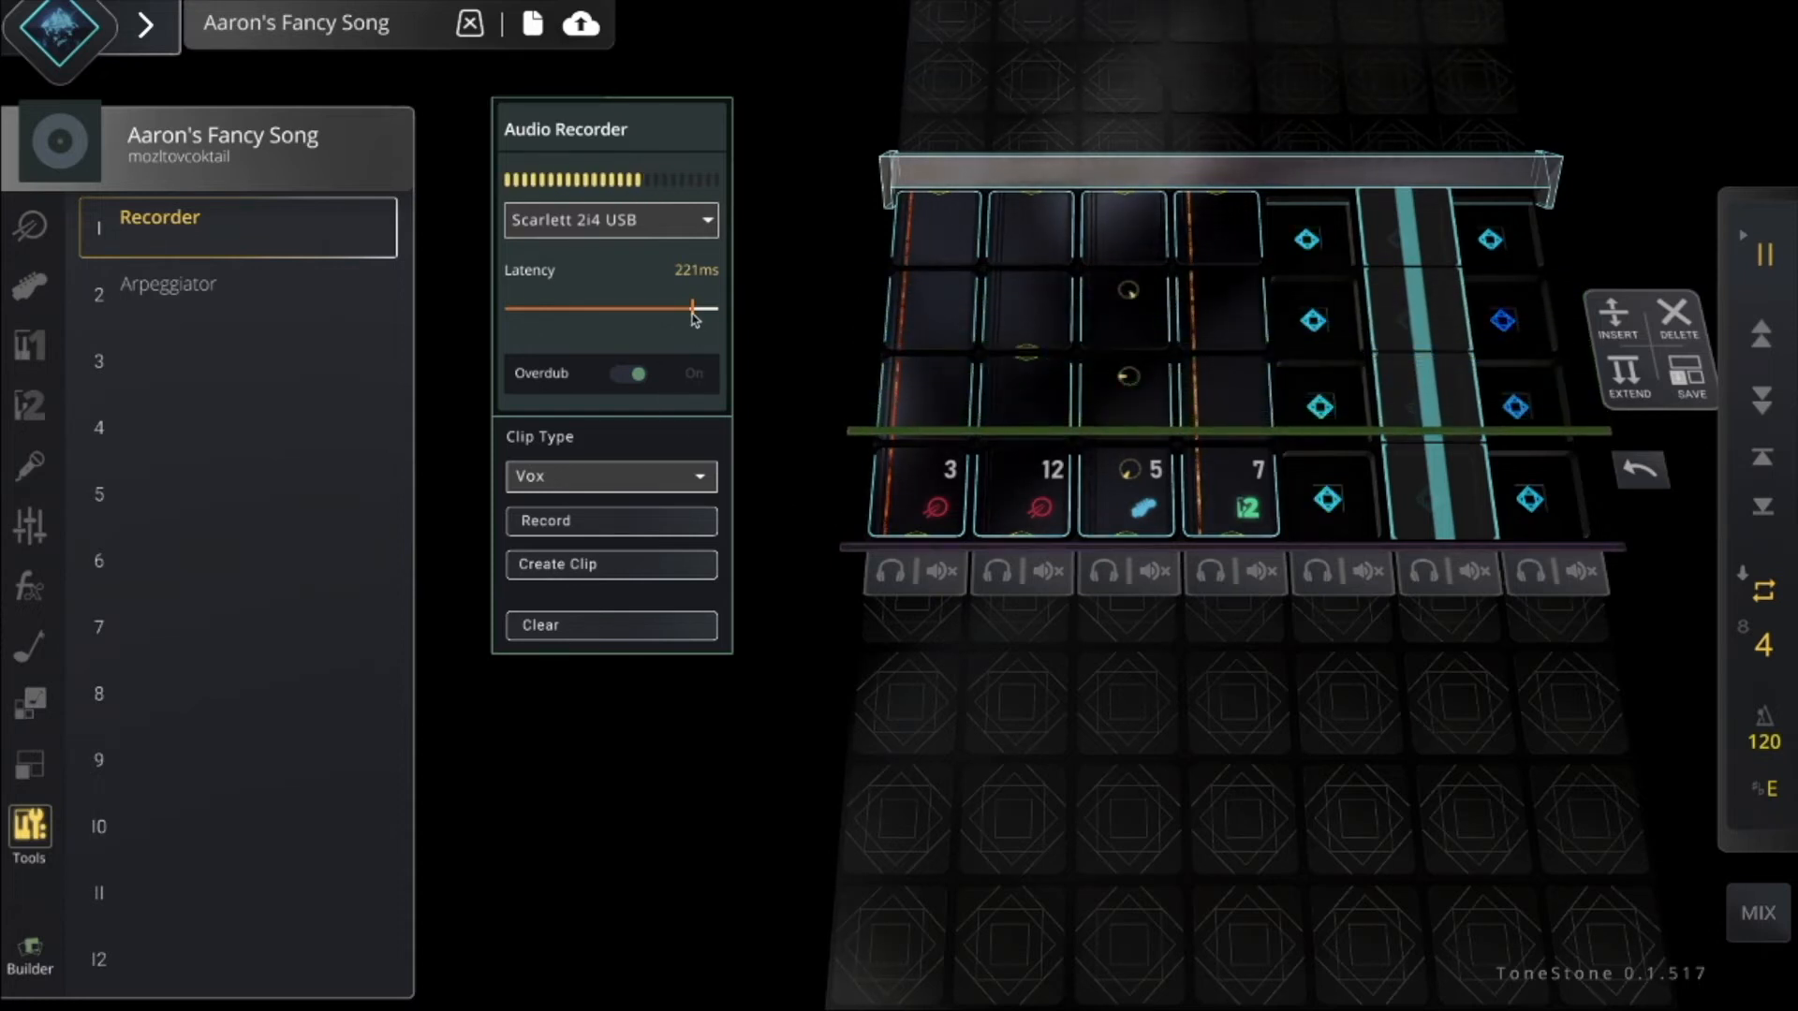
Step: Lower recorder latency to 26 ms and make the vocal take clip 1
drag(694, 310, 522, 309)
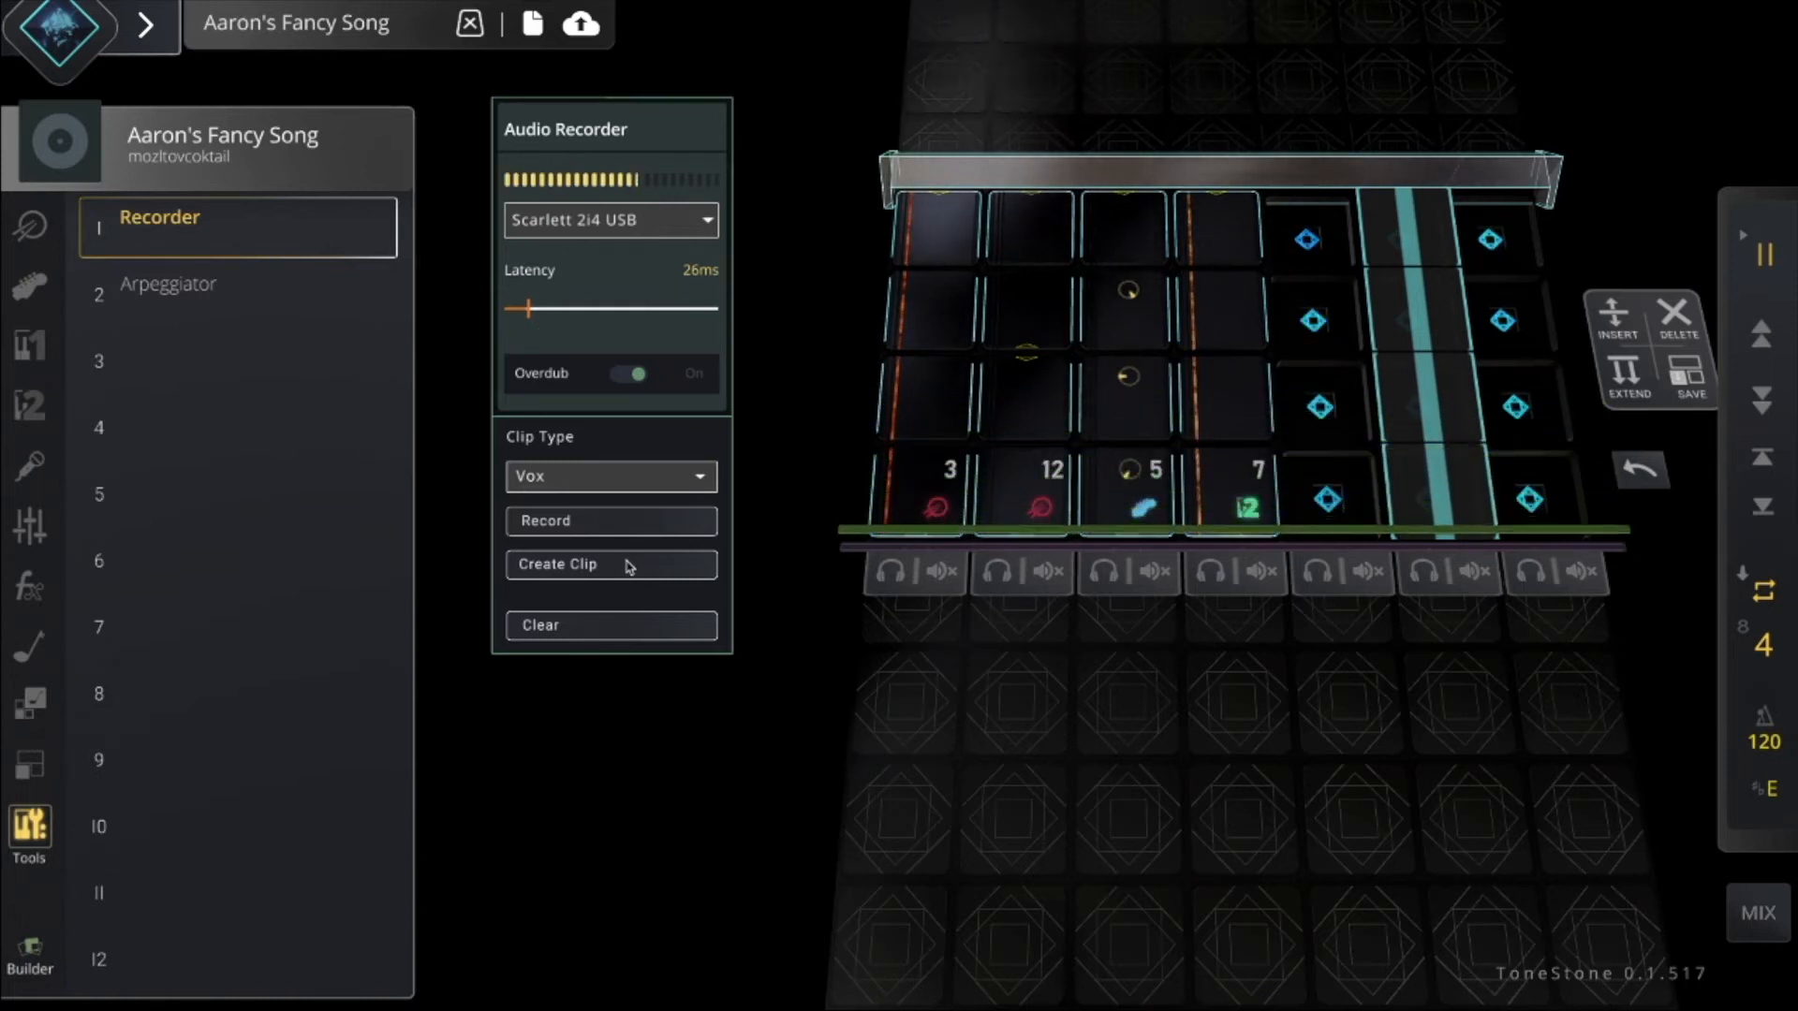
click(610, 563)
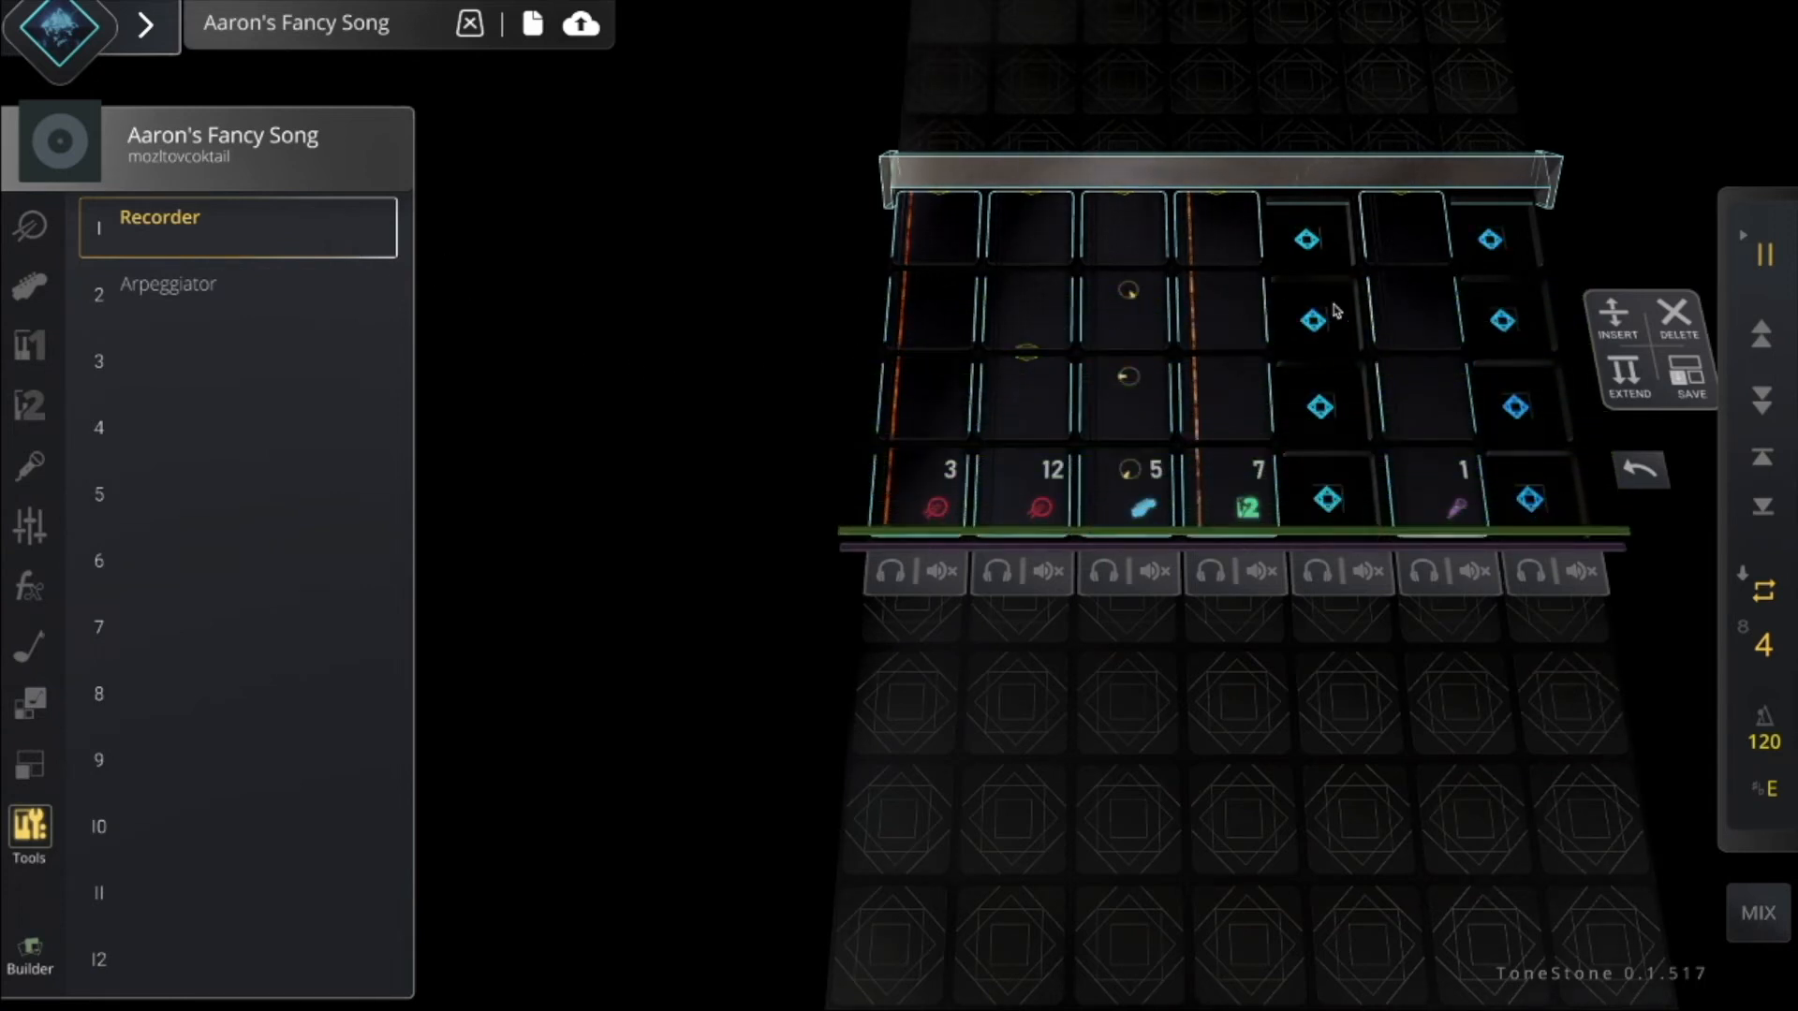
click(159, 216)
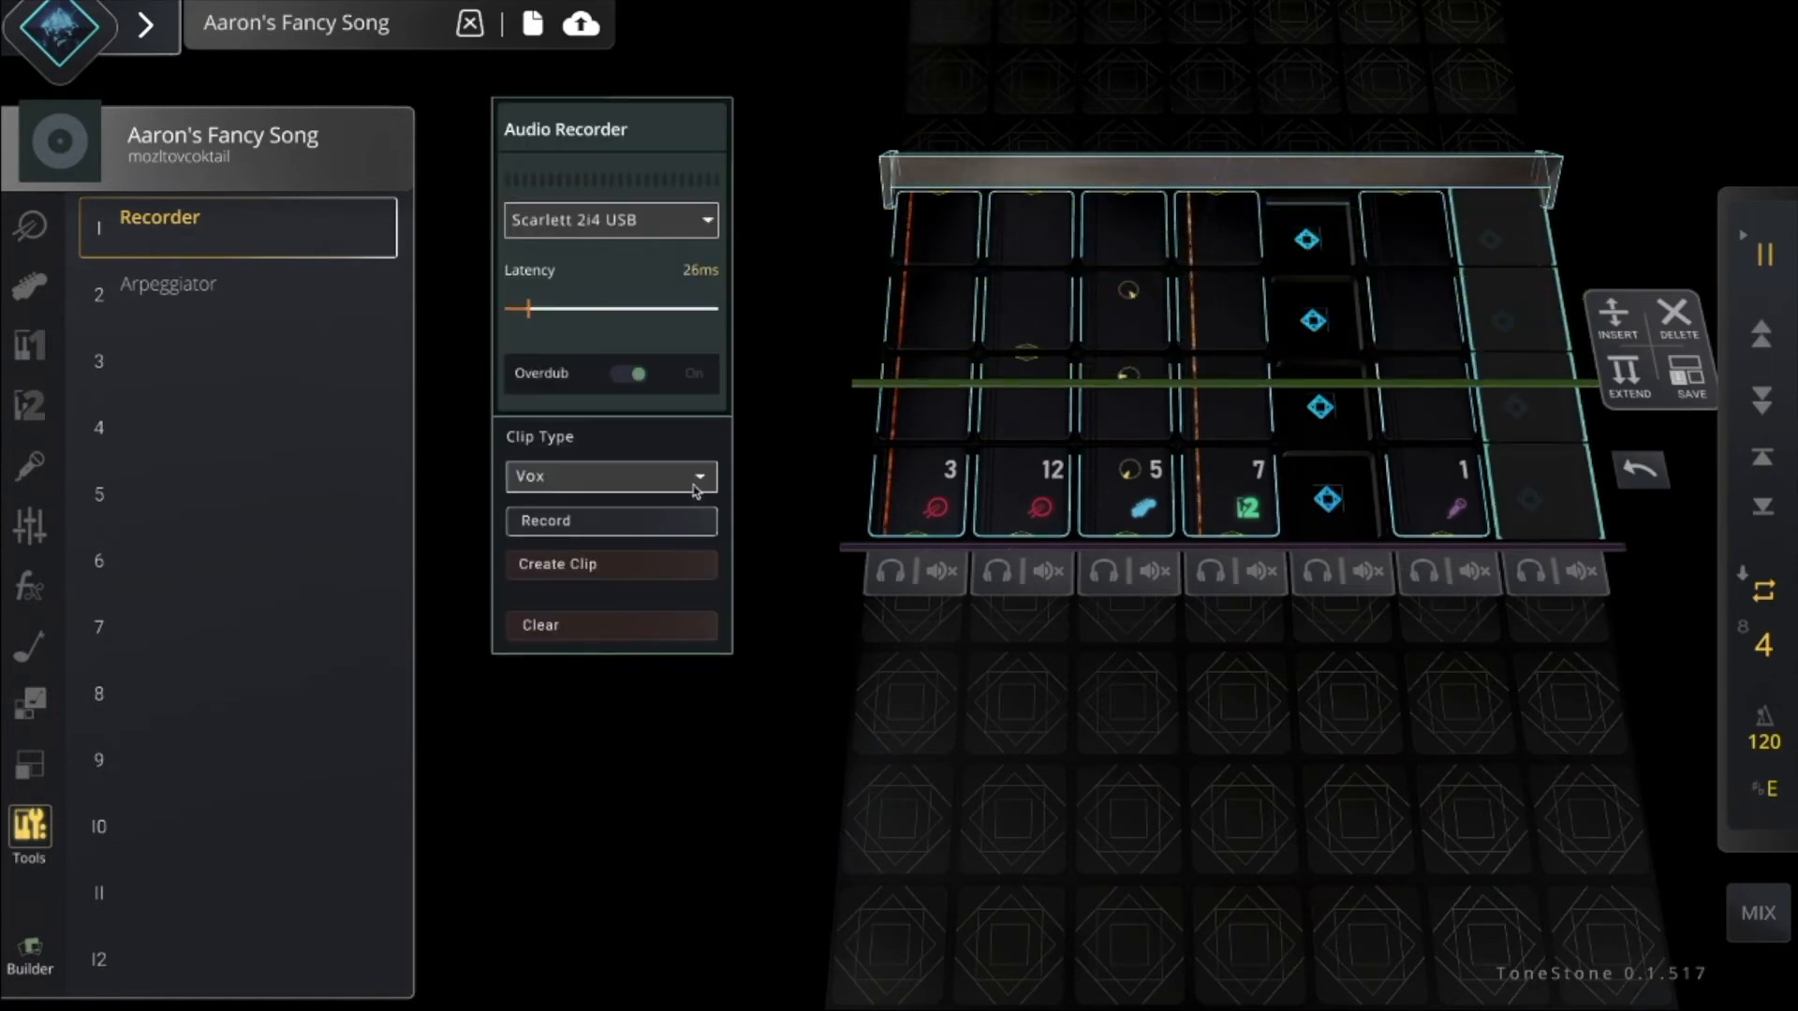
Step: Record a second vocal take for the seventh column at 26 ms latency
click(609, 520)
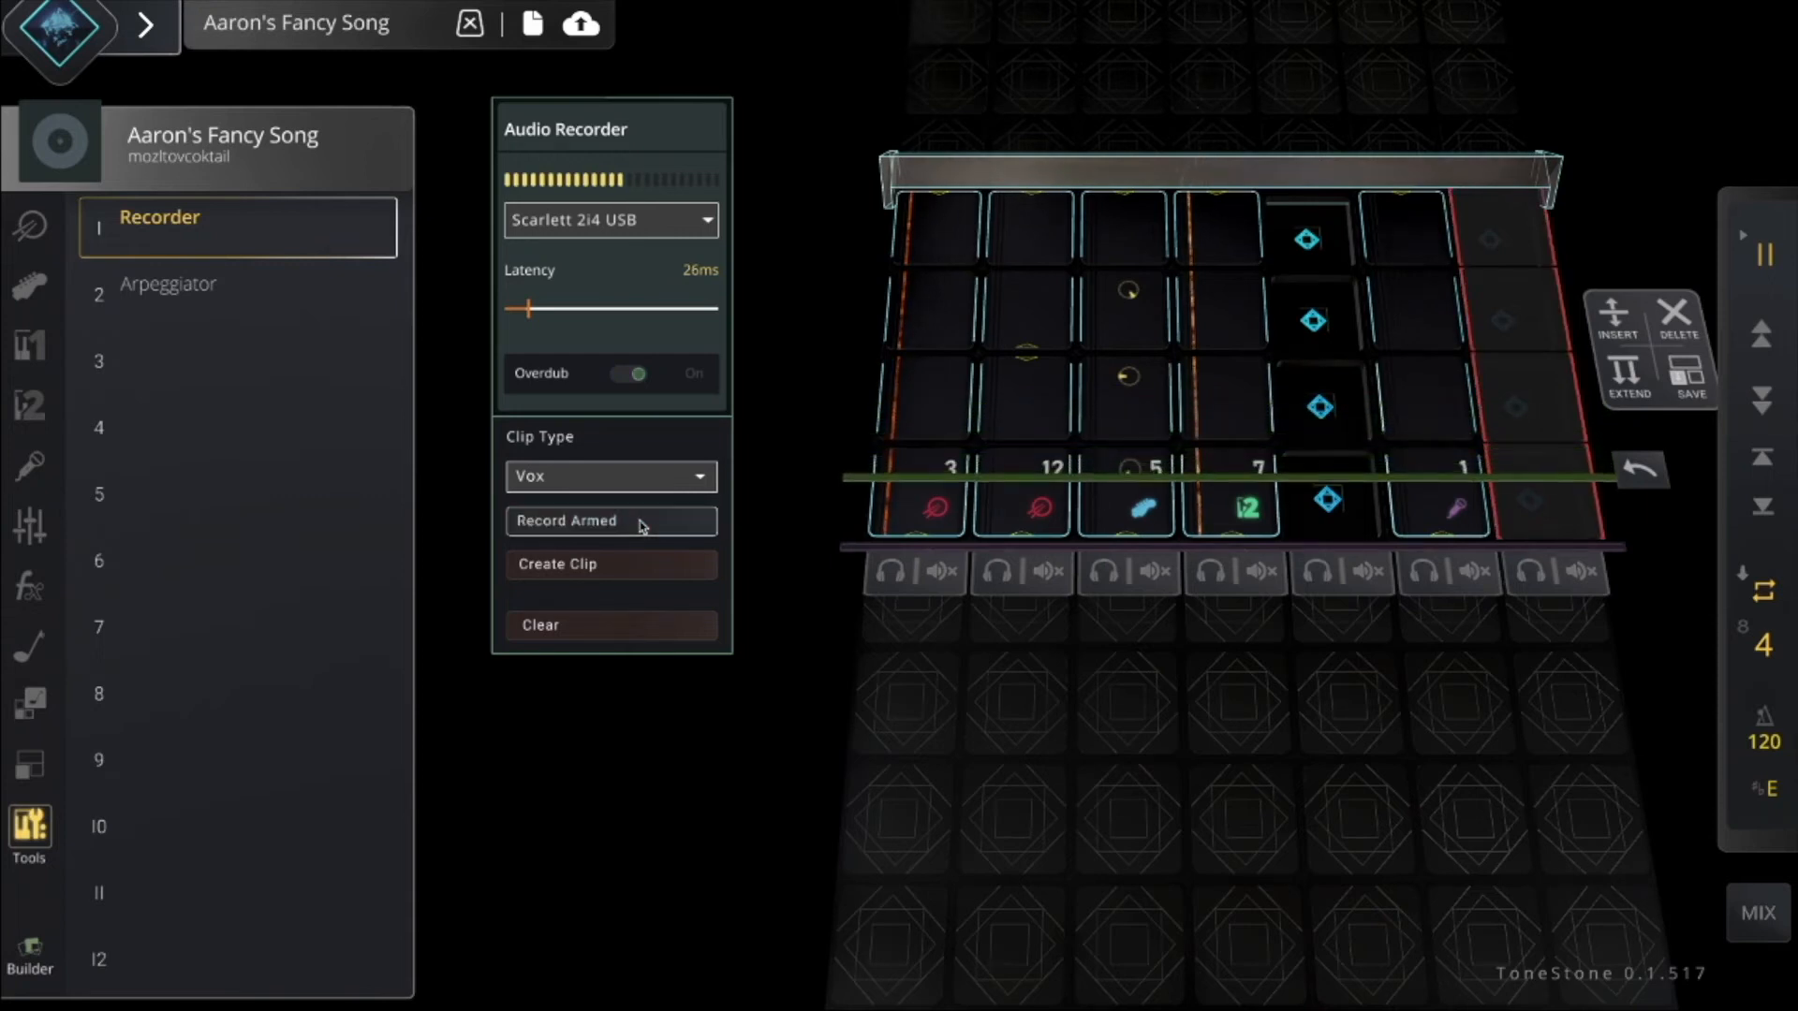
click(609, 521)
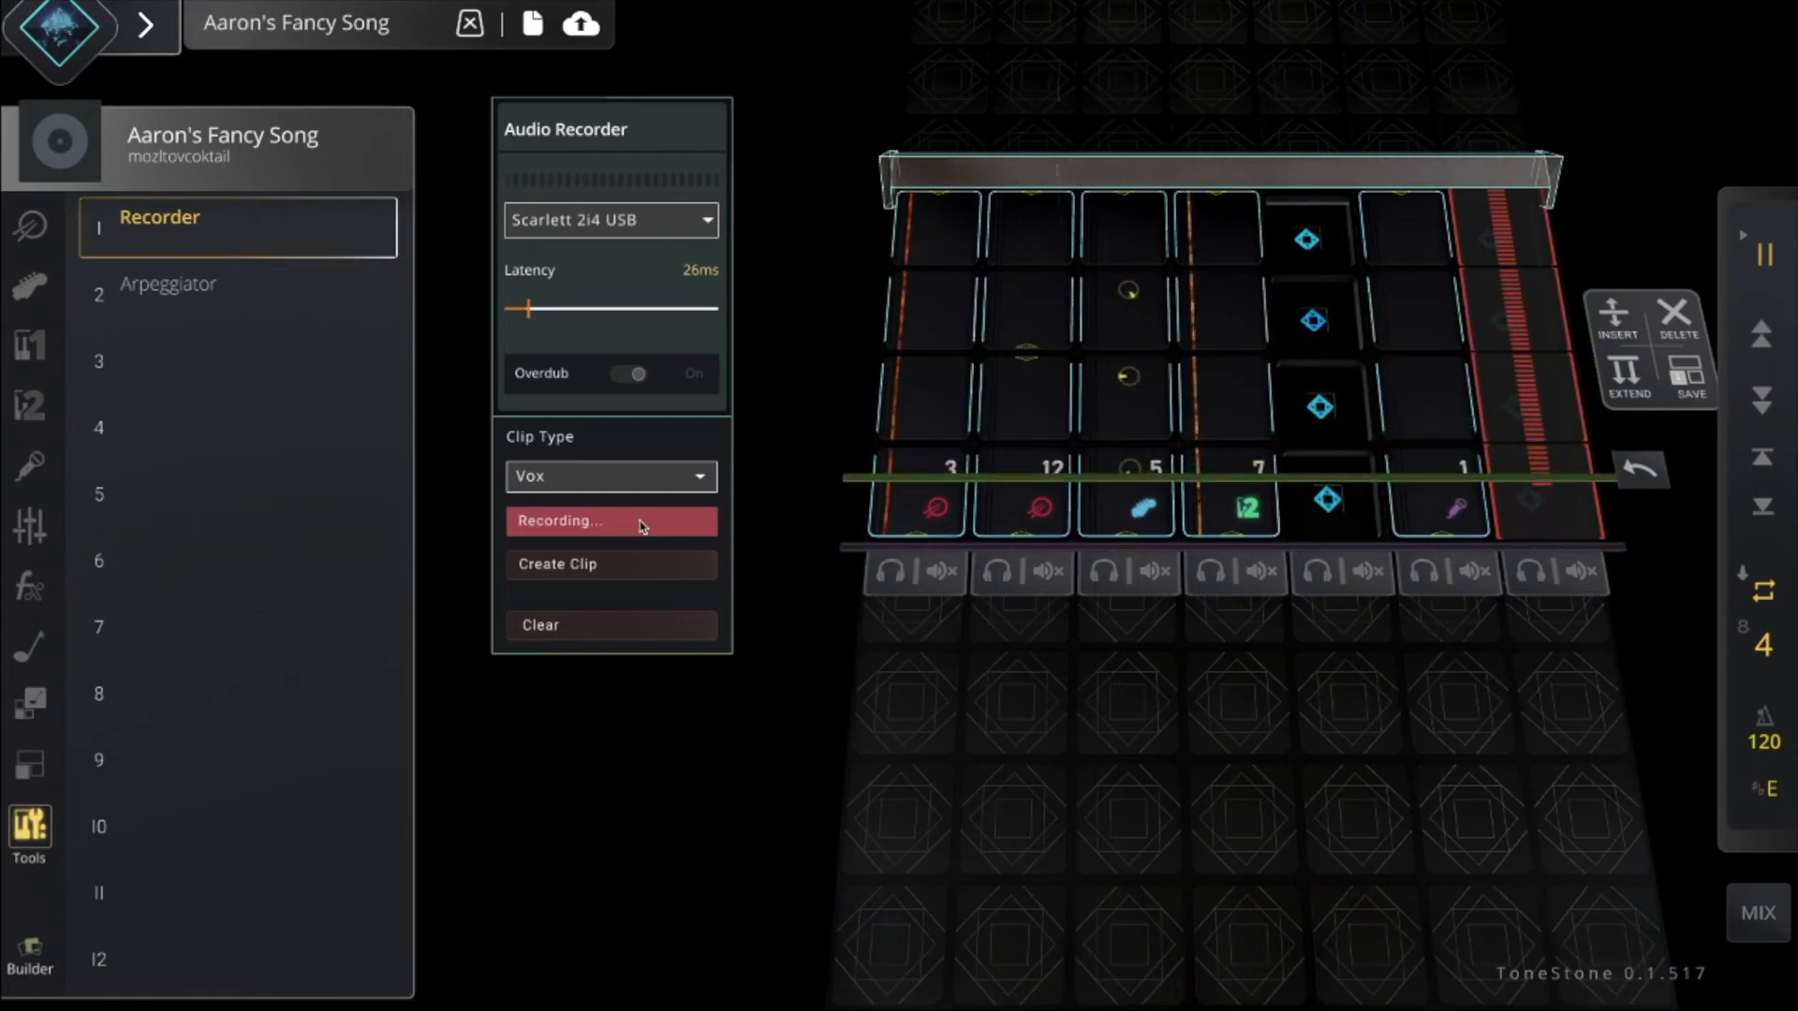
click(612, 521)
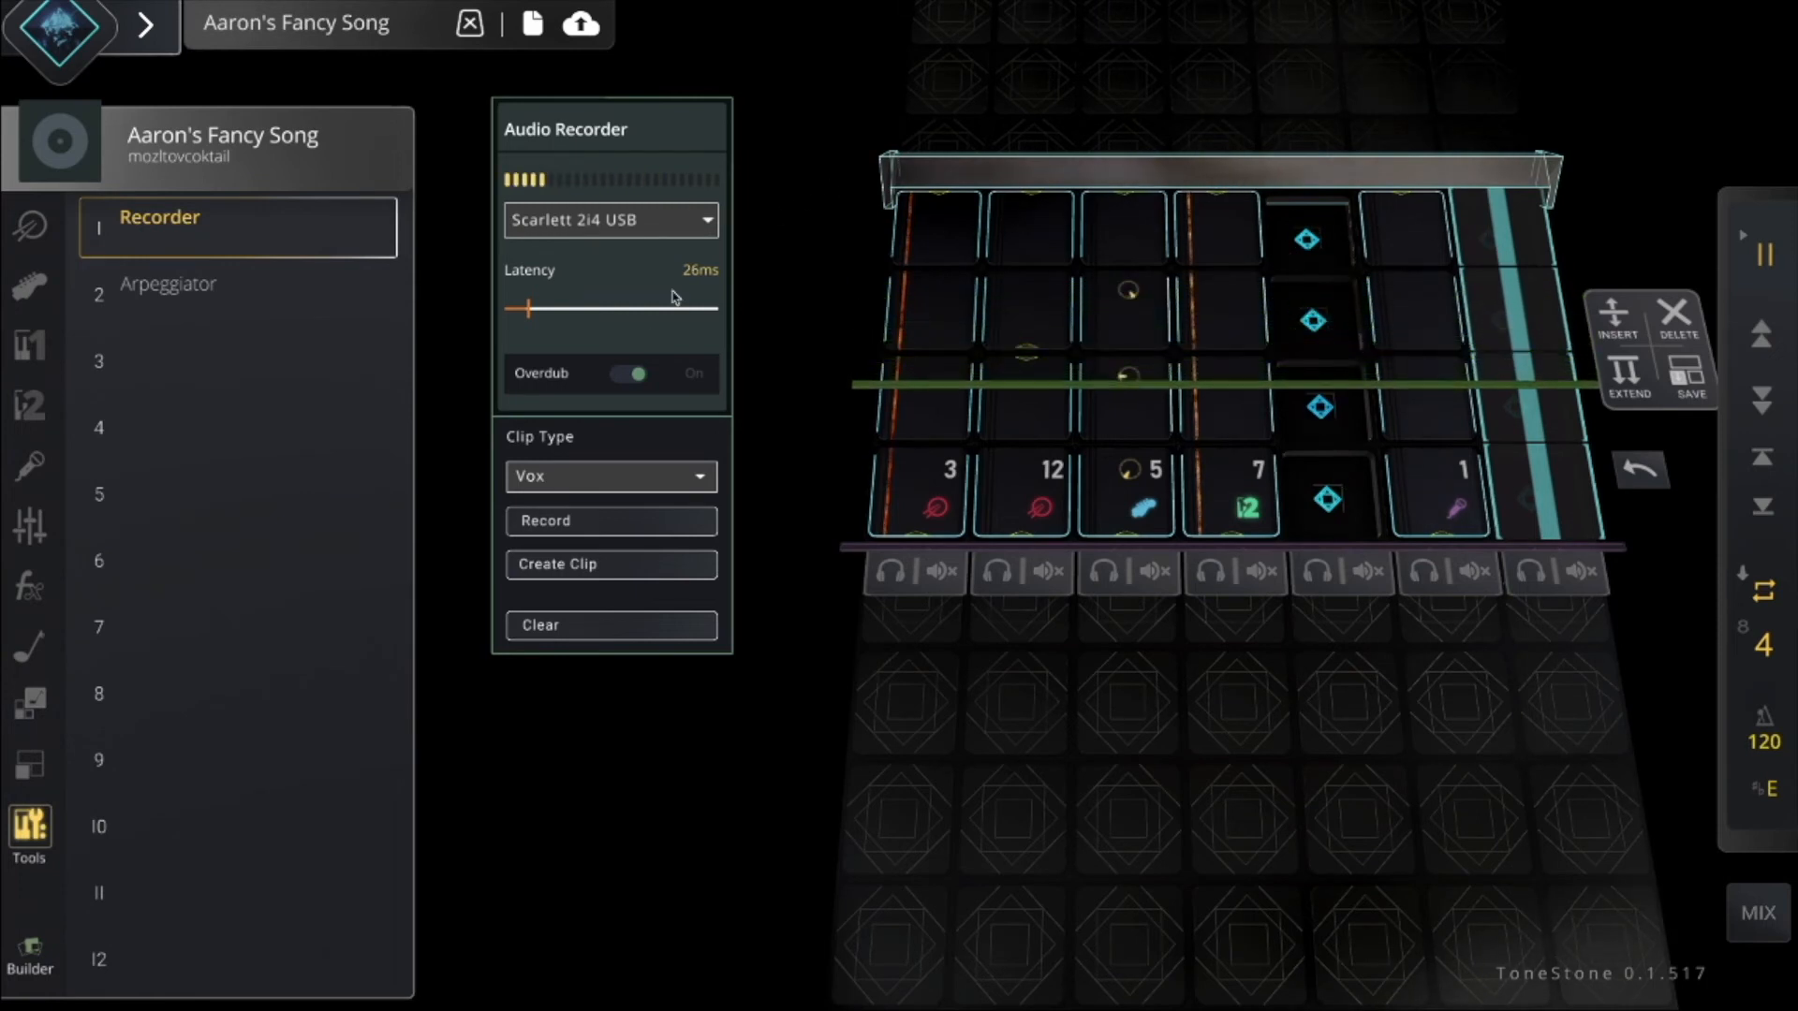
Step: Overdub an extra layer onto the second take and make it clip 2
click(610, 519)
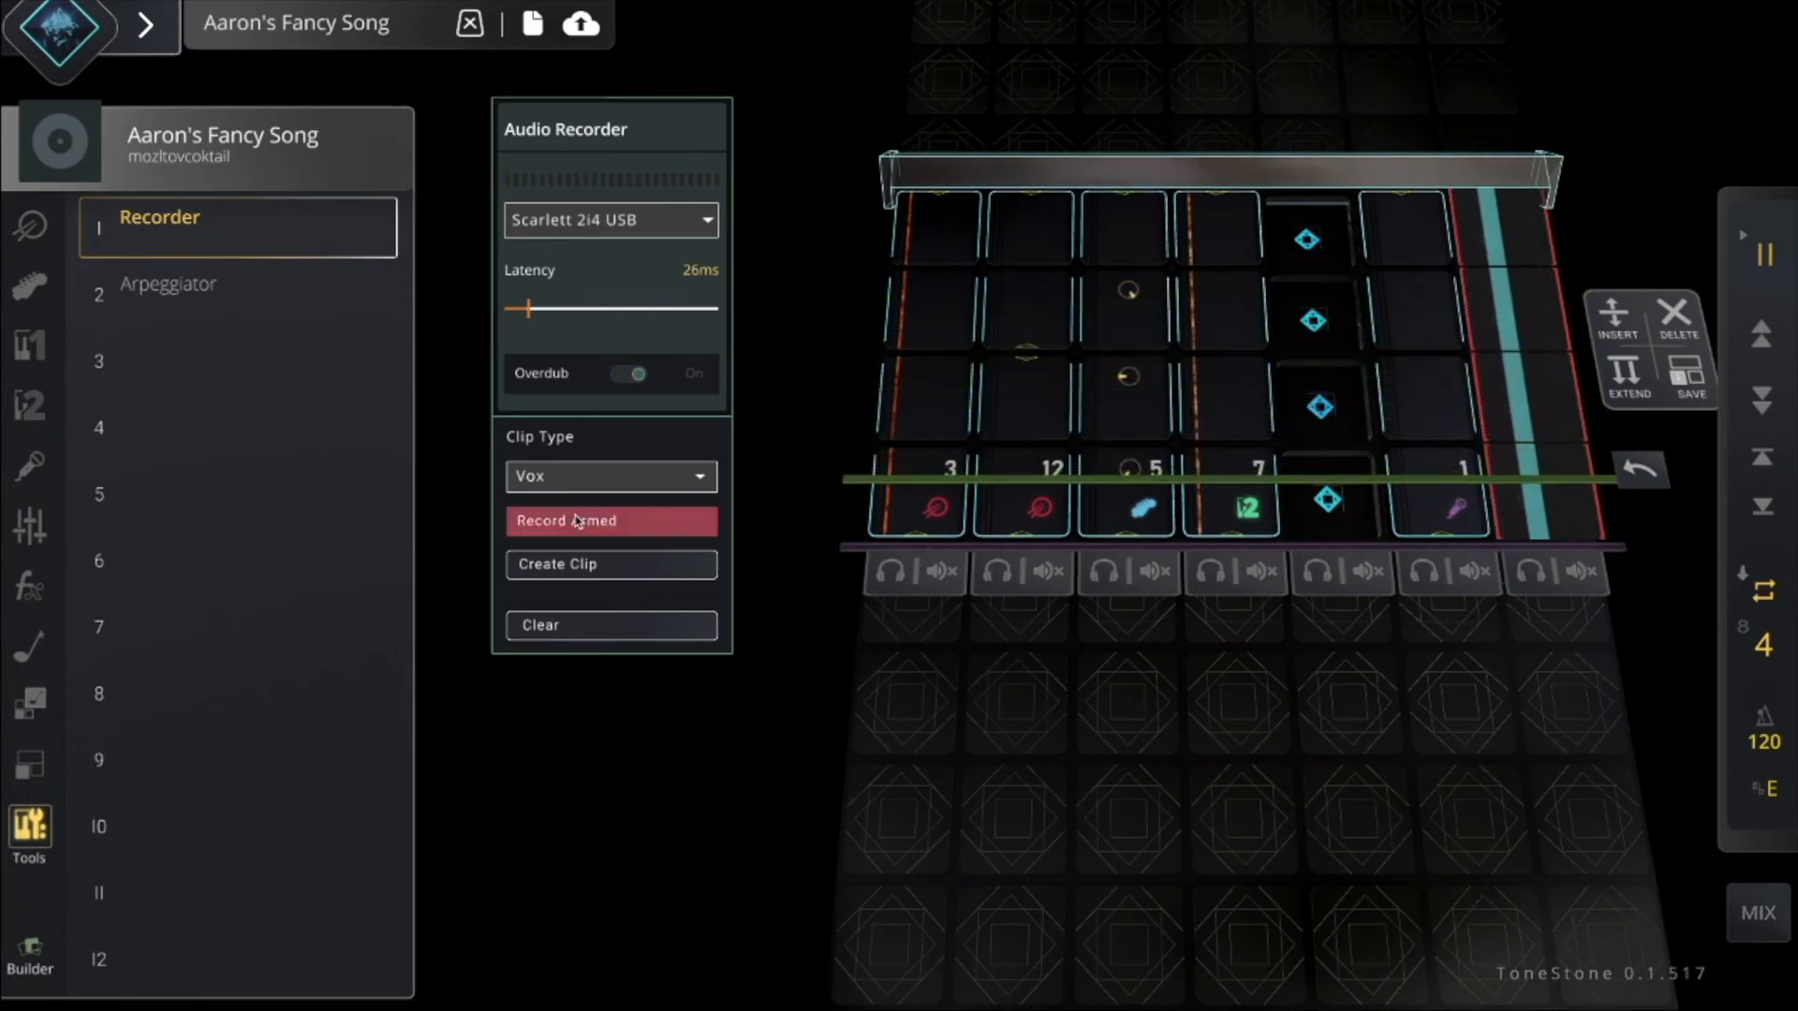
click(609, 520)
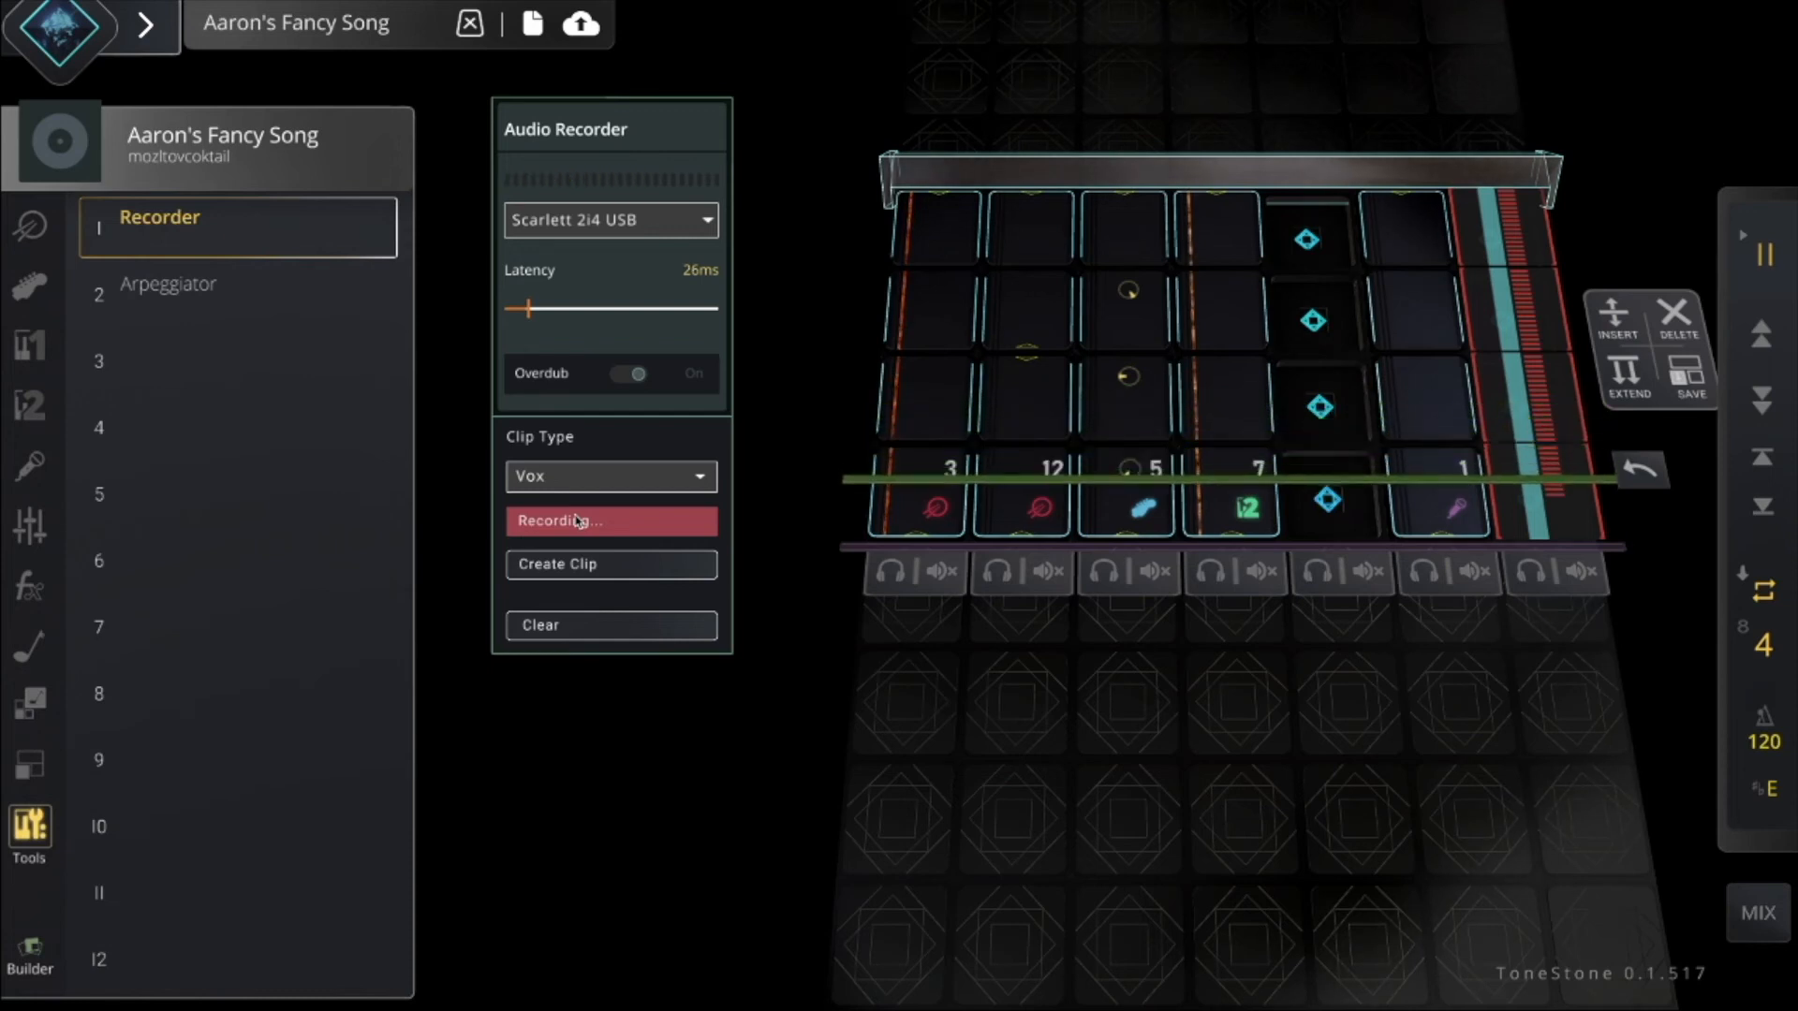
click(609, 521)
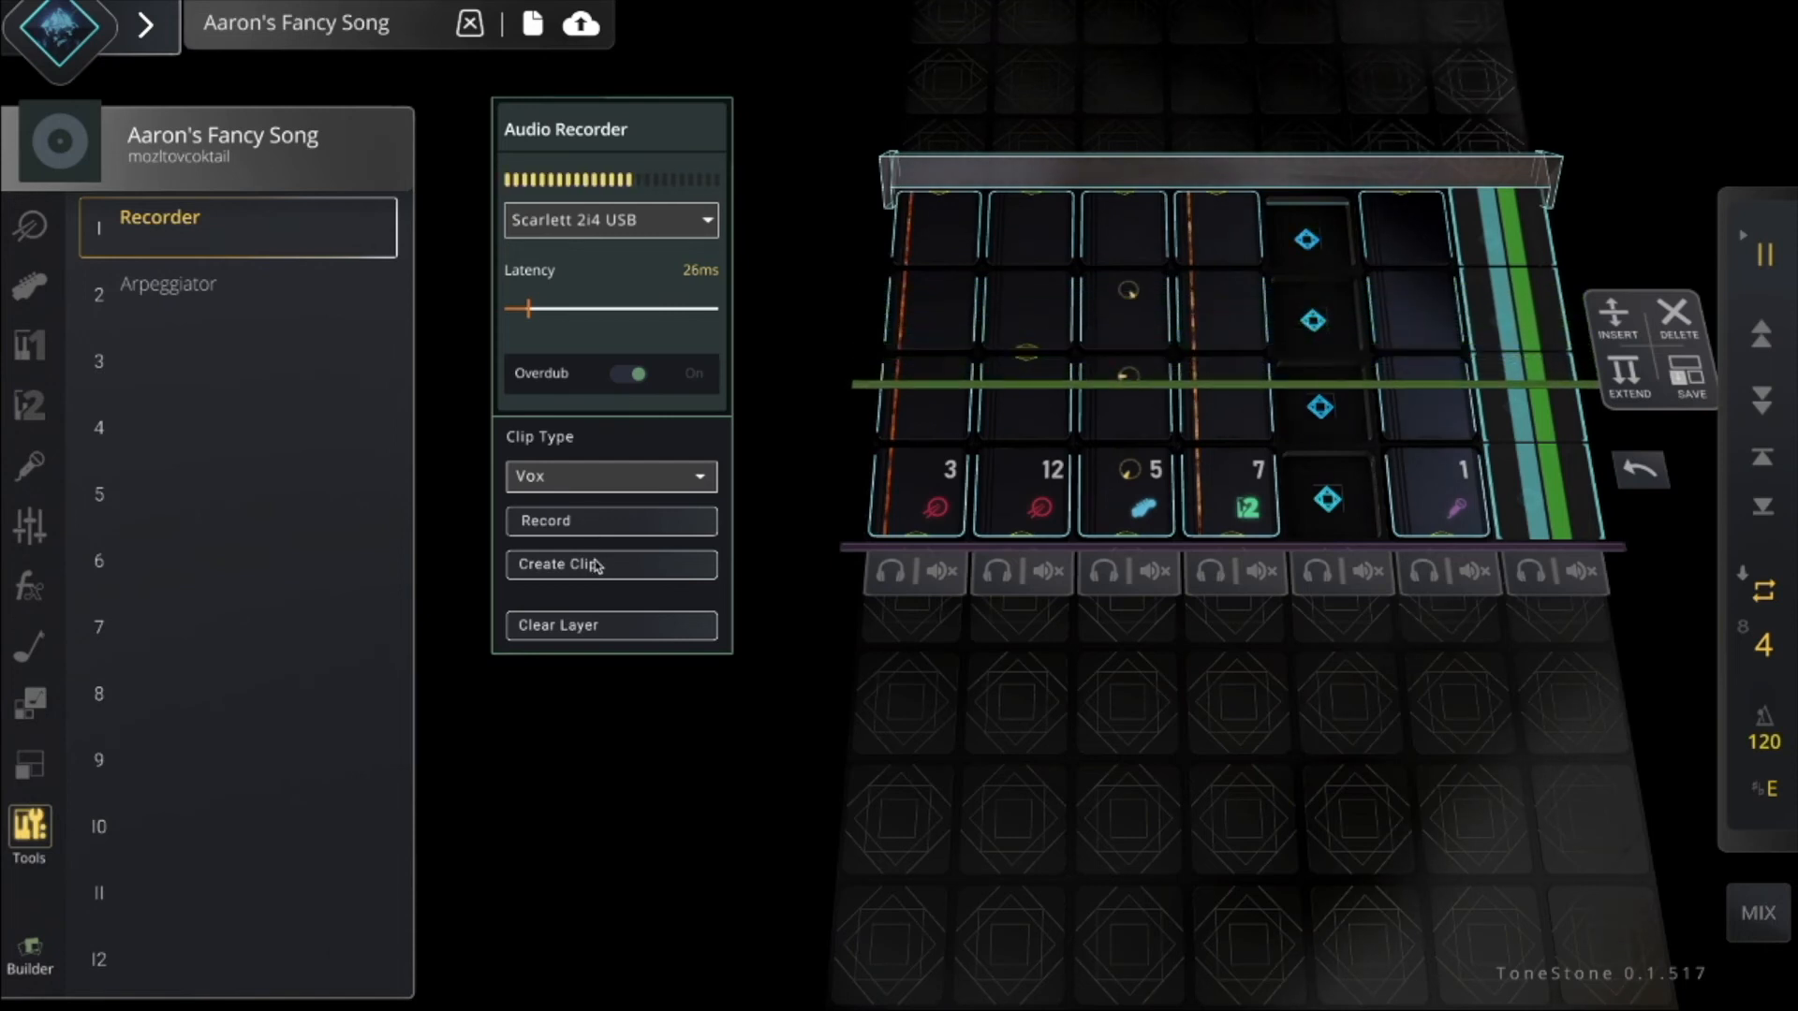
click(610, 563)
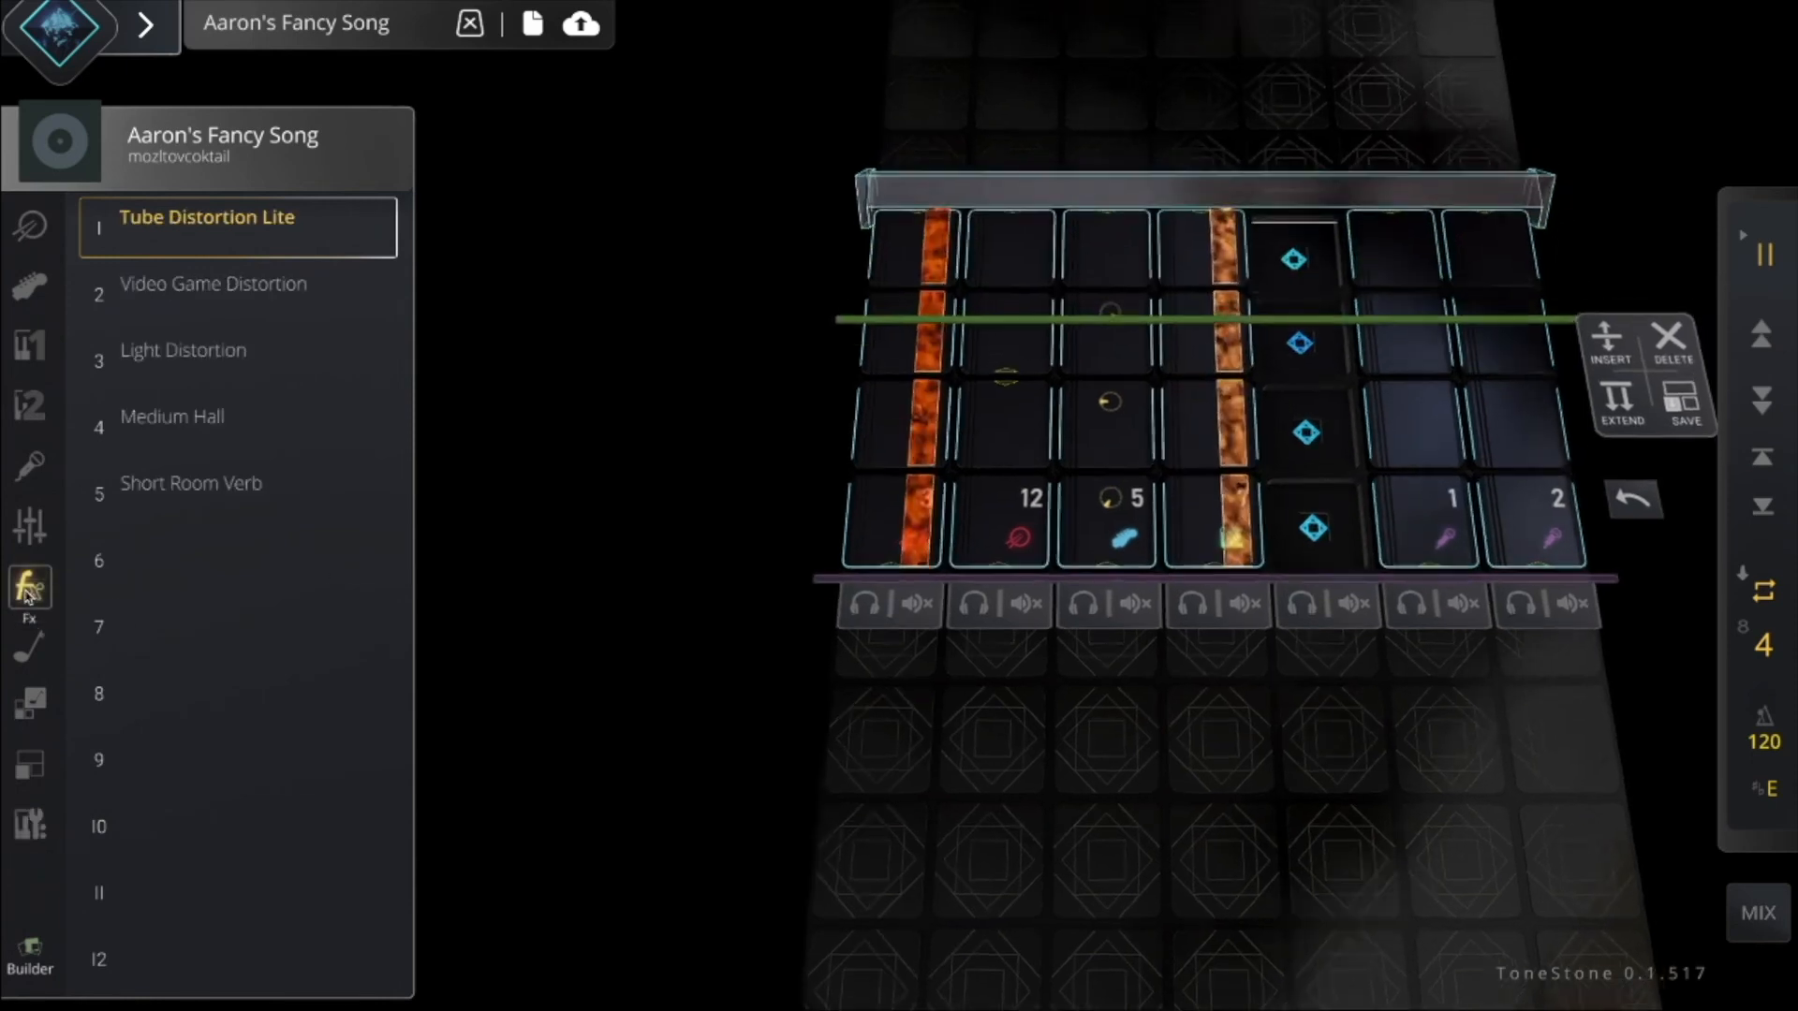
Step: Apply Medium Hall reverb to vocal columns six and seven
click(174, 415)
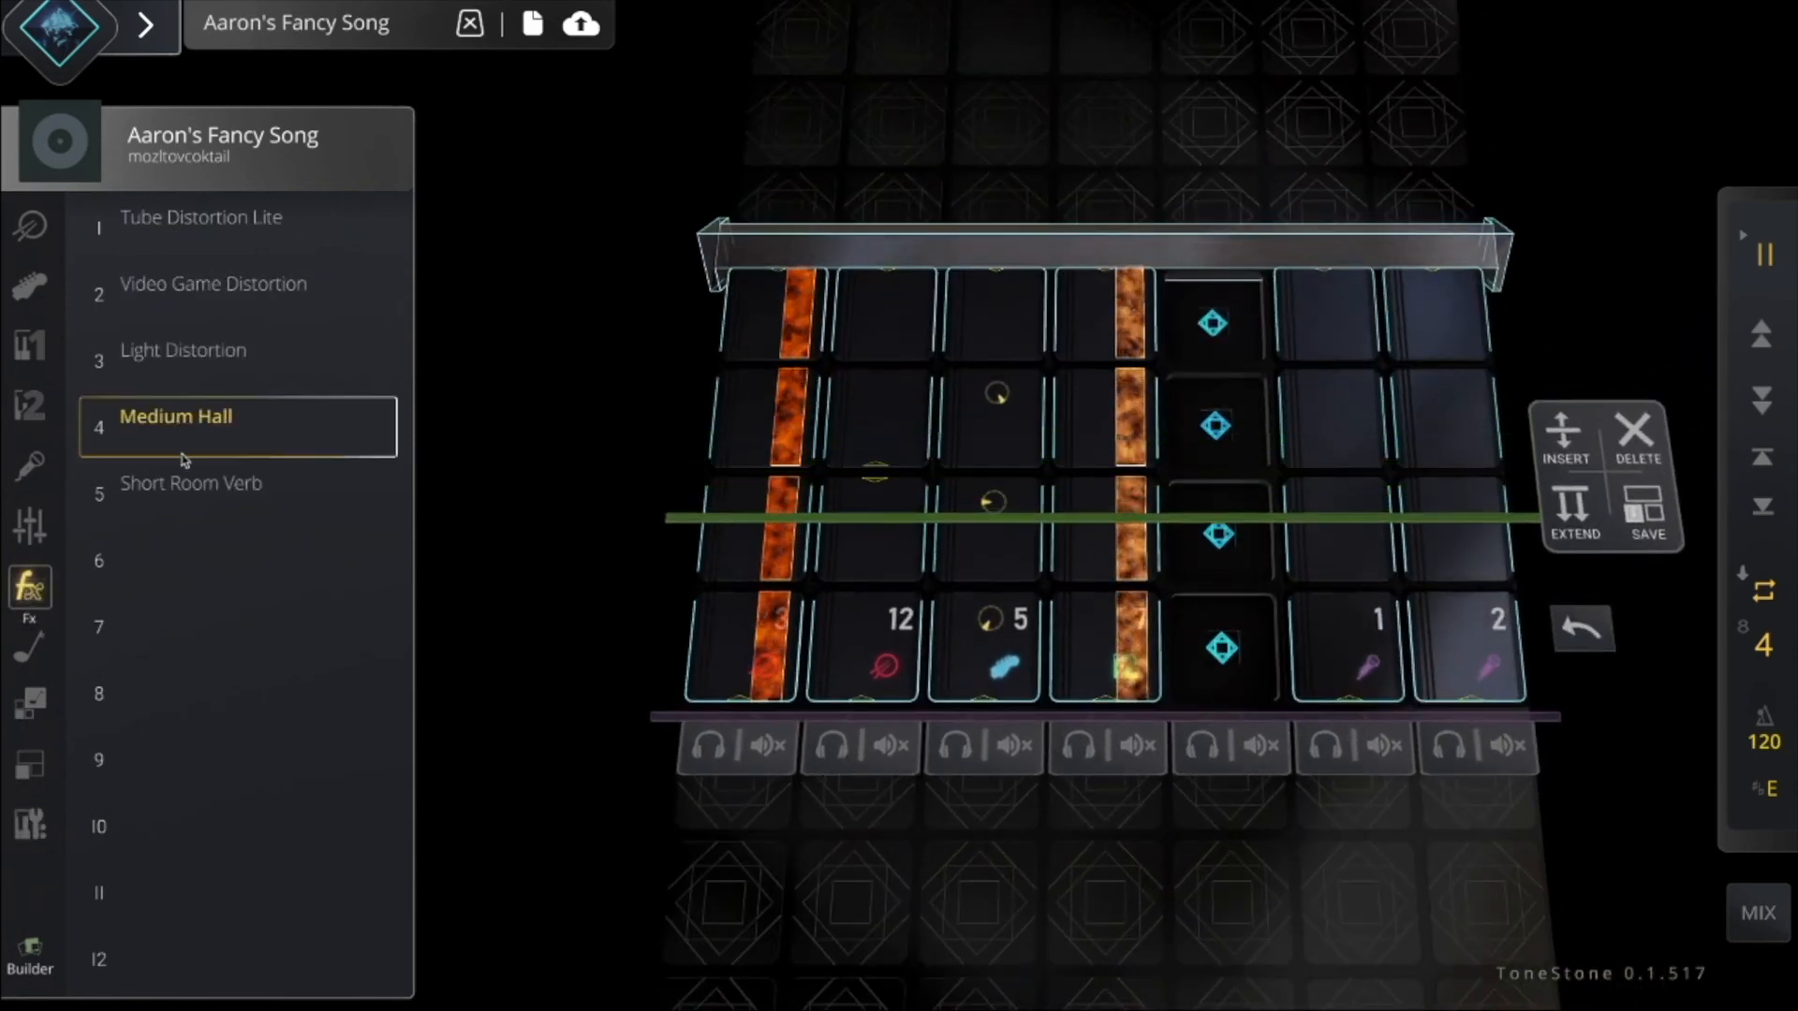
click(191, 484)
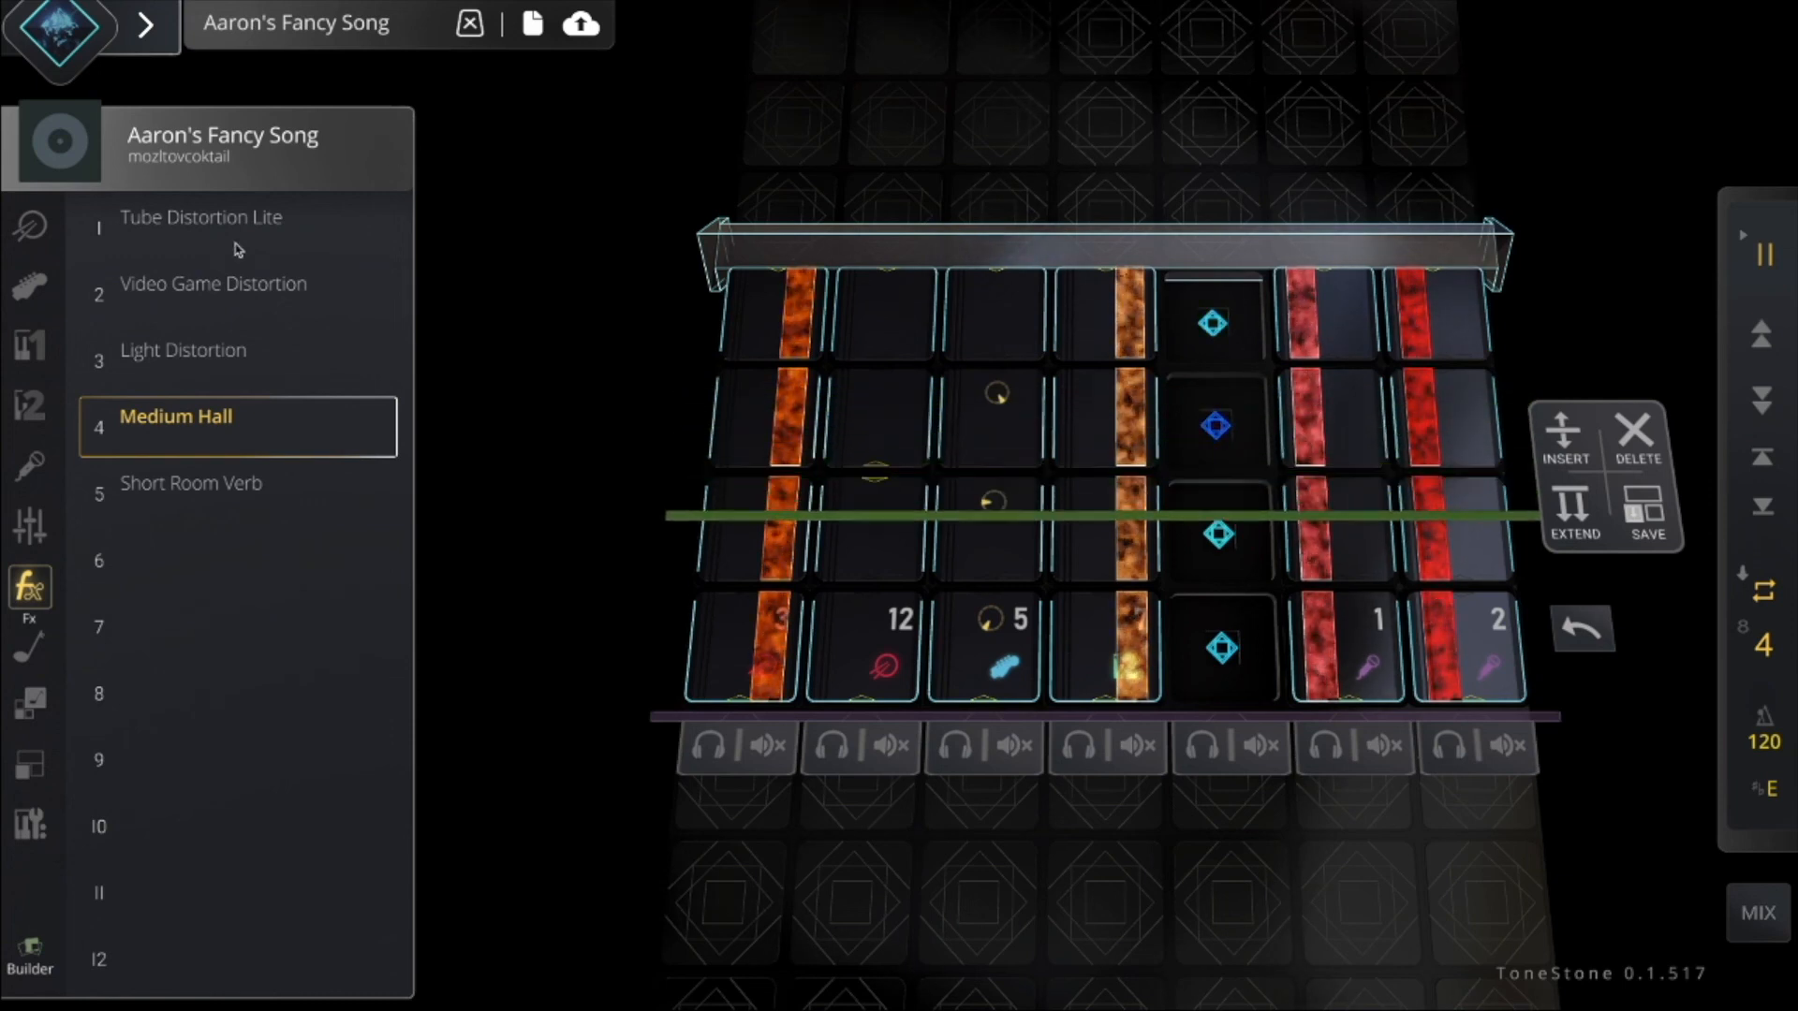
click(238, 285)
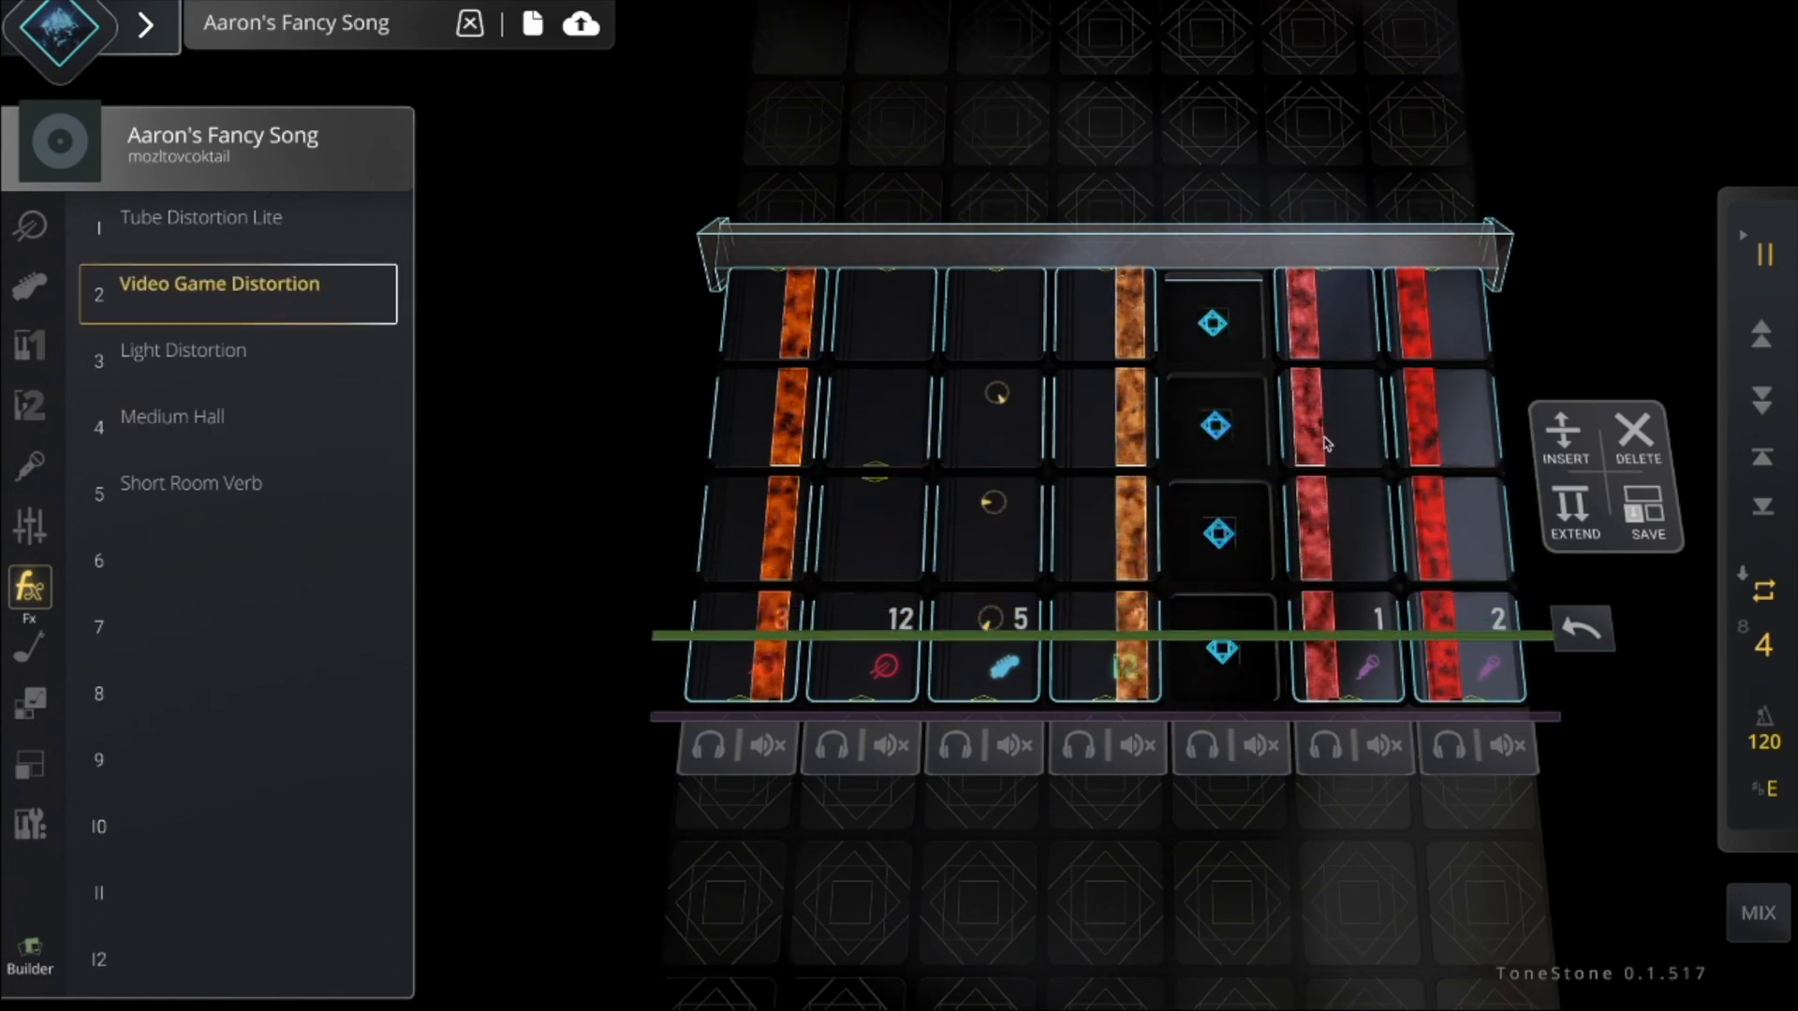